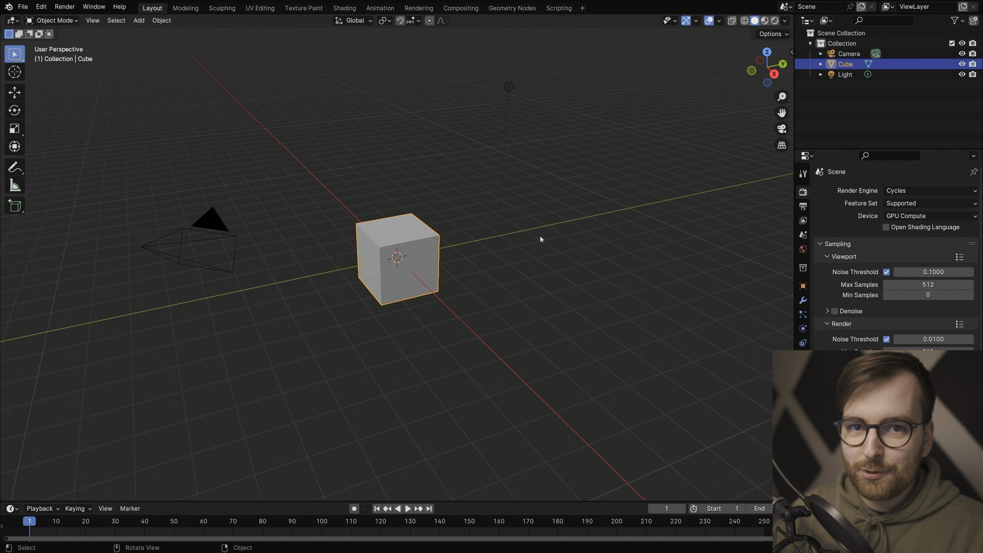
pyautogui.moveTo(507, 270)
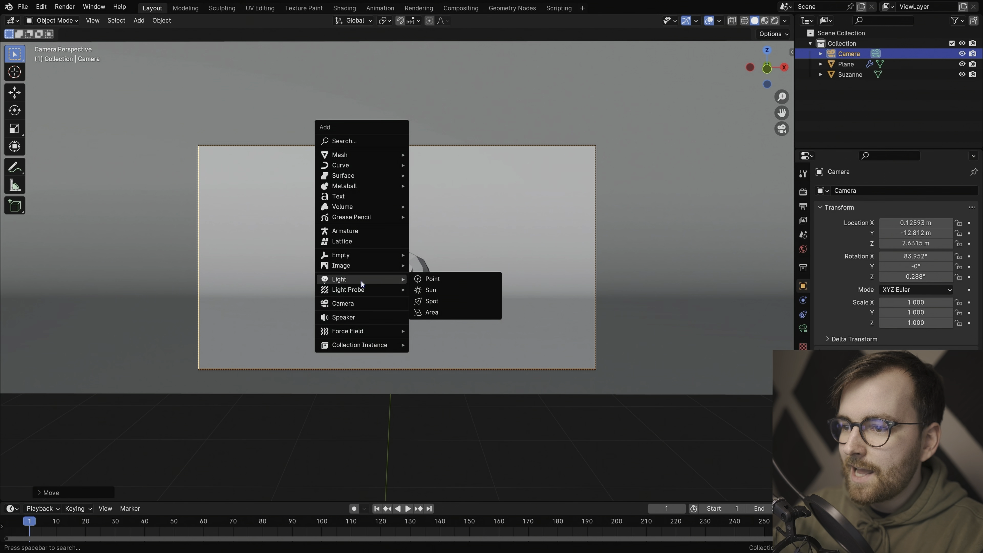
# Add an area light over the monkey and adjust the glossy material's roughness
pyautogui.click(432, 313)
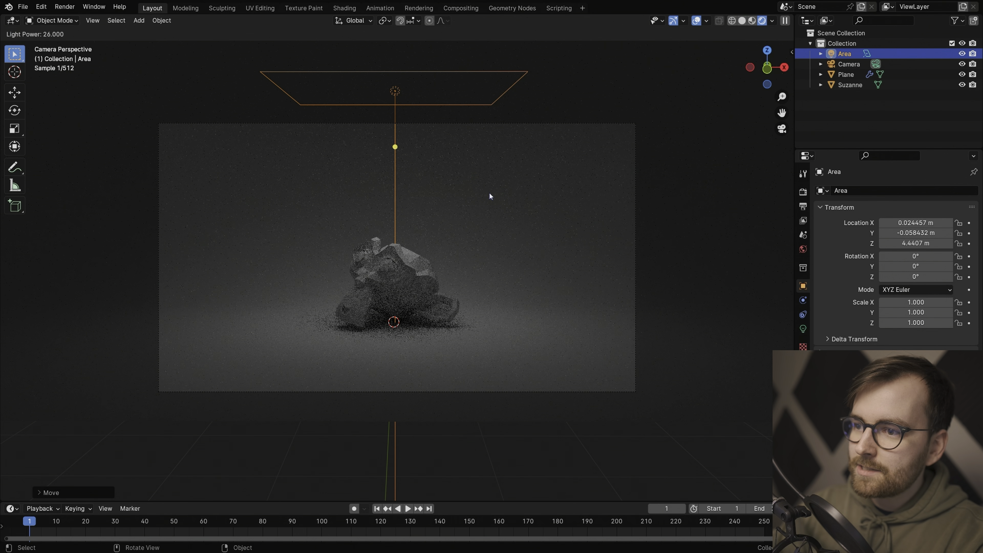
pyautogui.rightClick(388, 282)
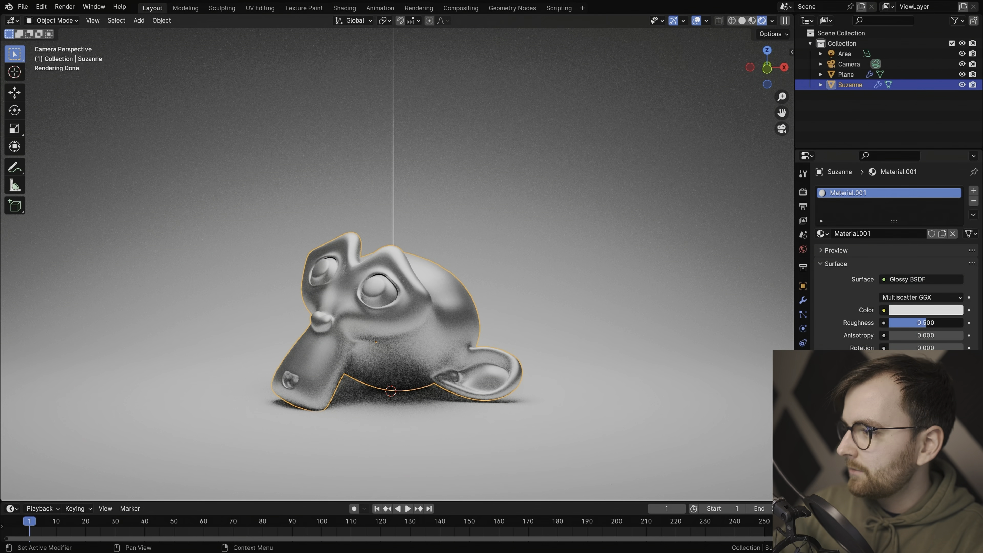
pyautogui.click(803, 249)
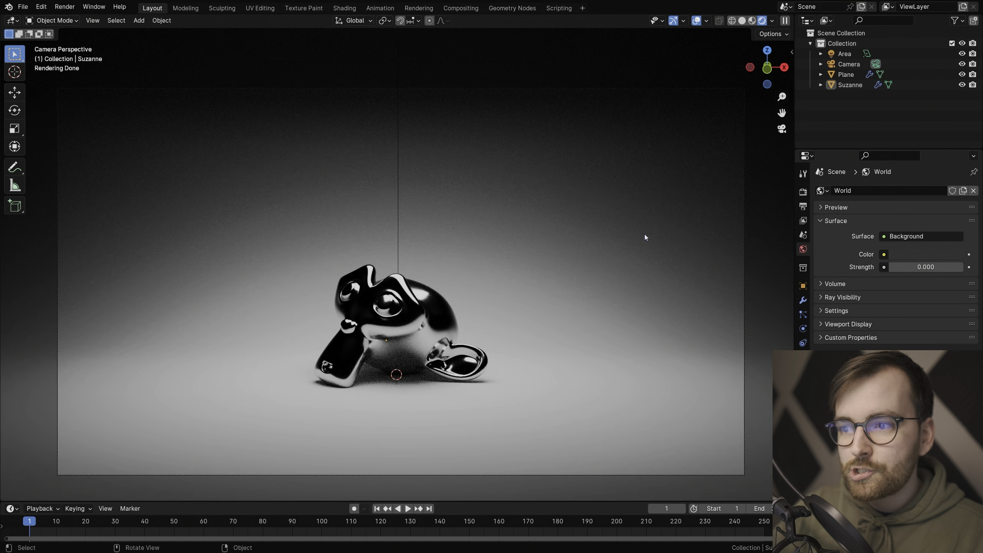
# Switch the new area's editor type to Info to show the operation log beside the render
pyautogui.click(459, 20)
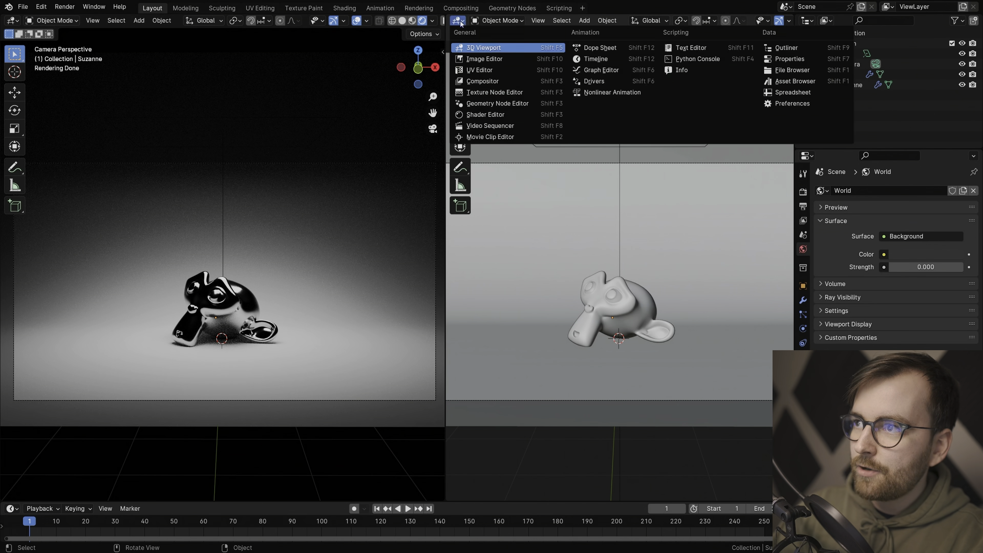
pyautogui.moveTo(681, 70)
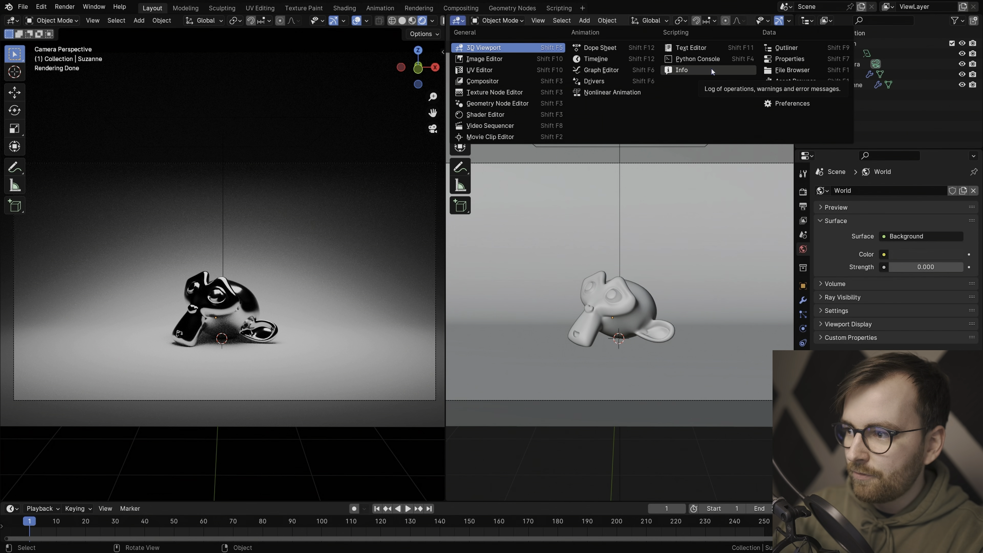
pyautogui.click(681, 69)
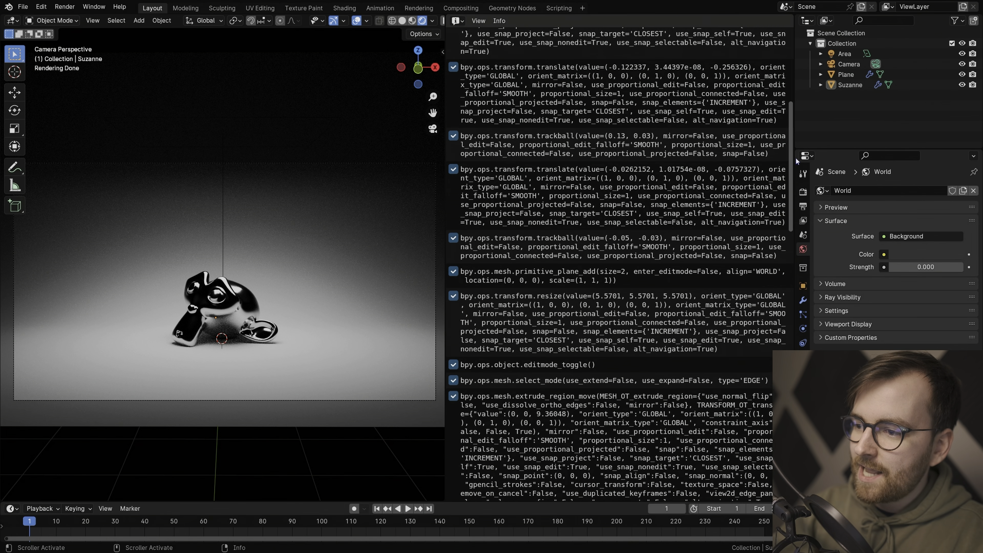
pyautogui.scroll(-3)
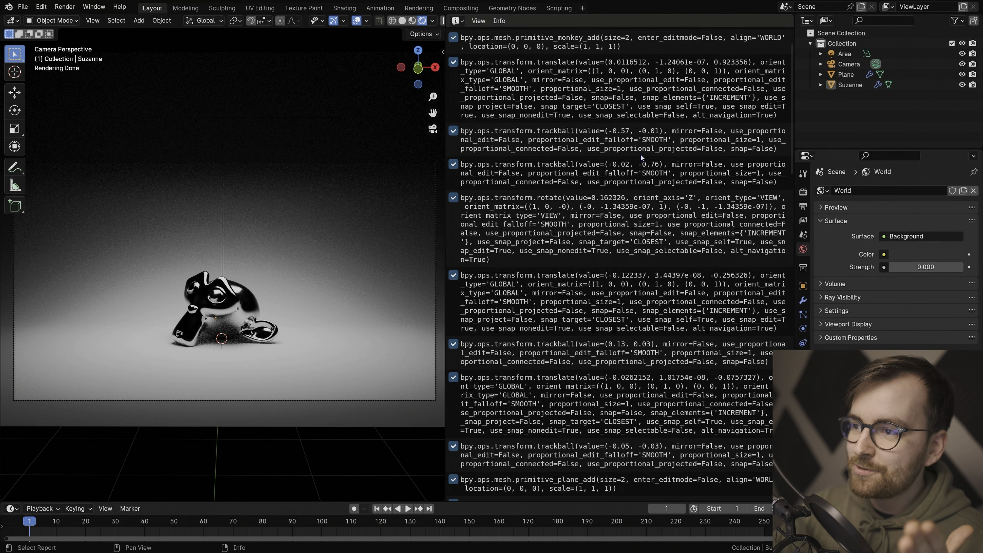
pyautogui.scroll(-3)
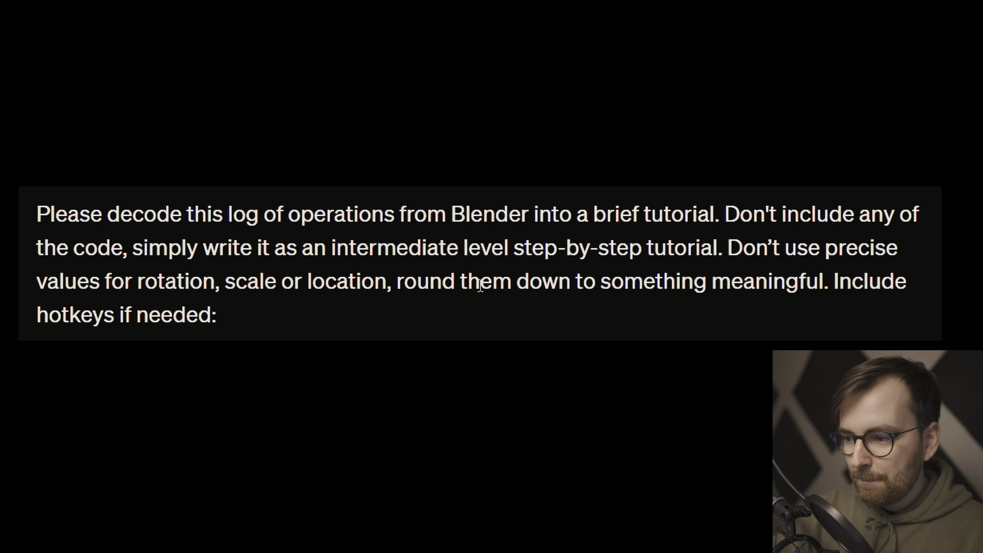
pyautogui.moveTo(607, 337)
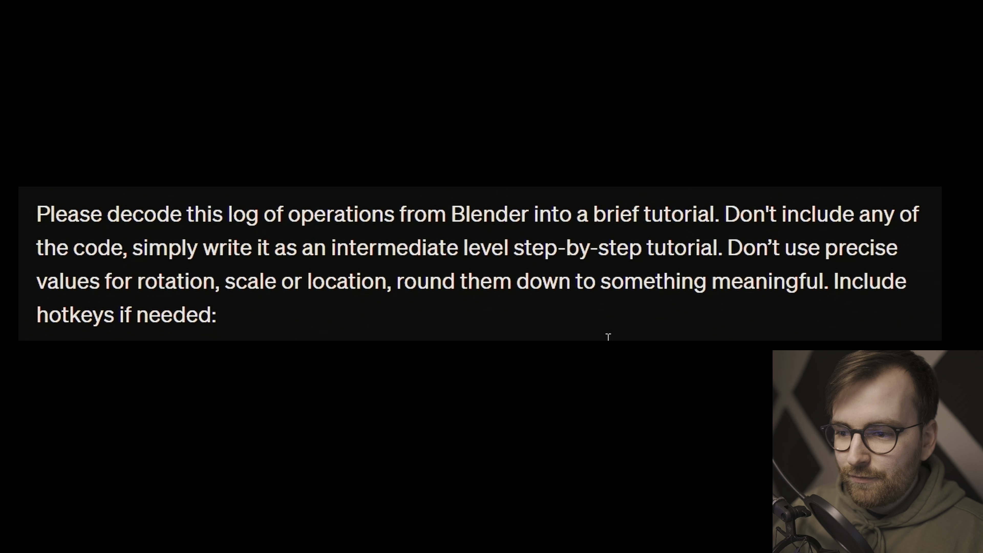
pyautogui.moveTo(485, 318)
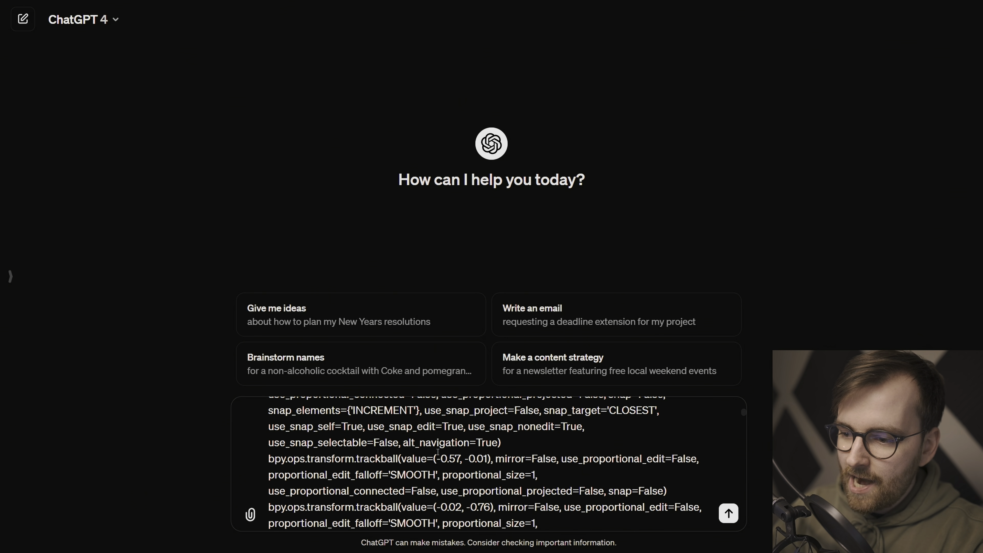
# Review the pasted Blender operation log in the ChatGPT message box before sending
pyautogui.scroll(-3)
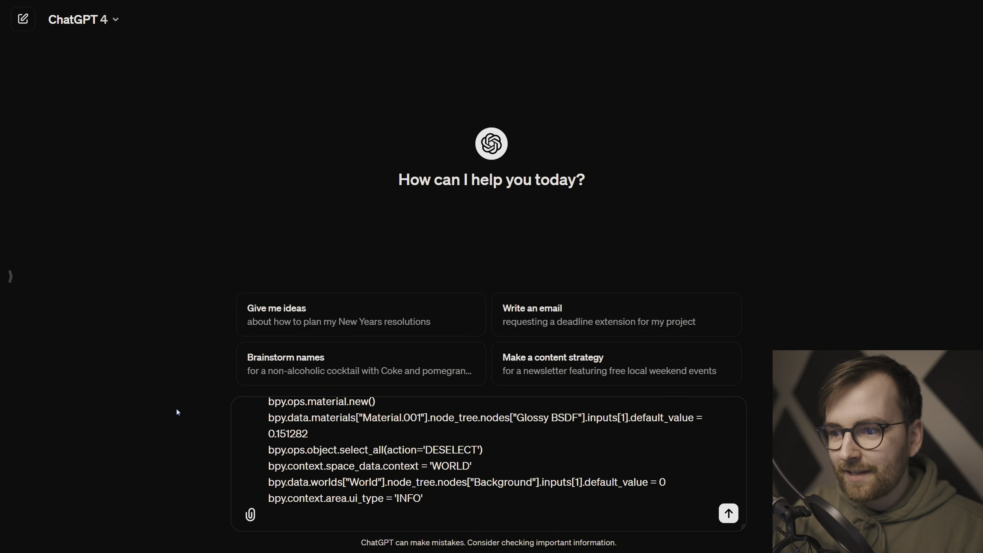
# Send the log prompt to ChatGPT and read through the two generated tutorial responses
pyautogui.click(727, 513)
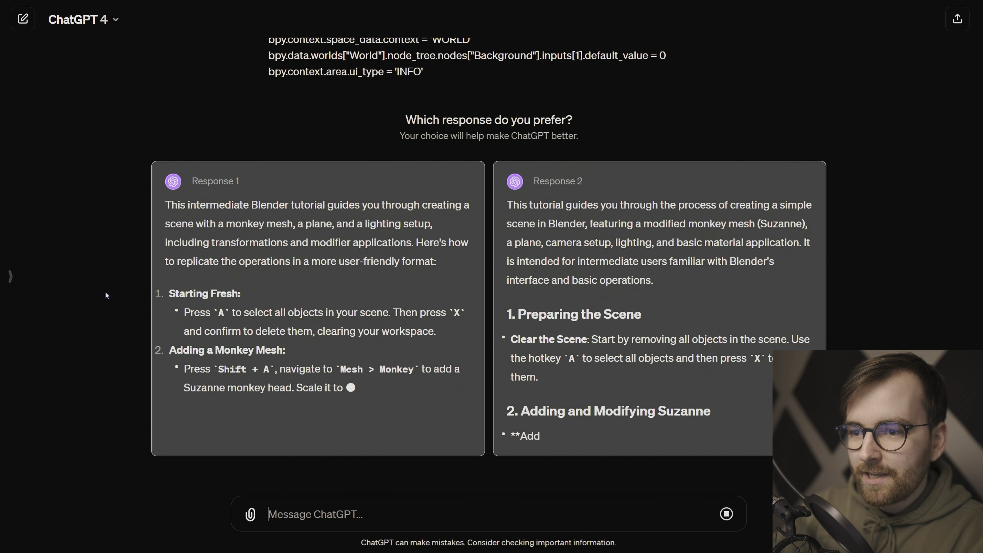
pyautogui.scroll(3)
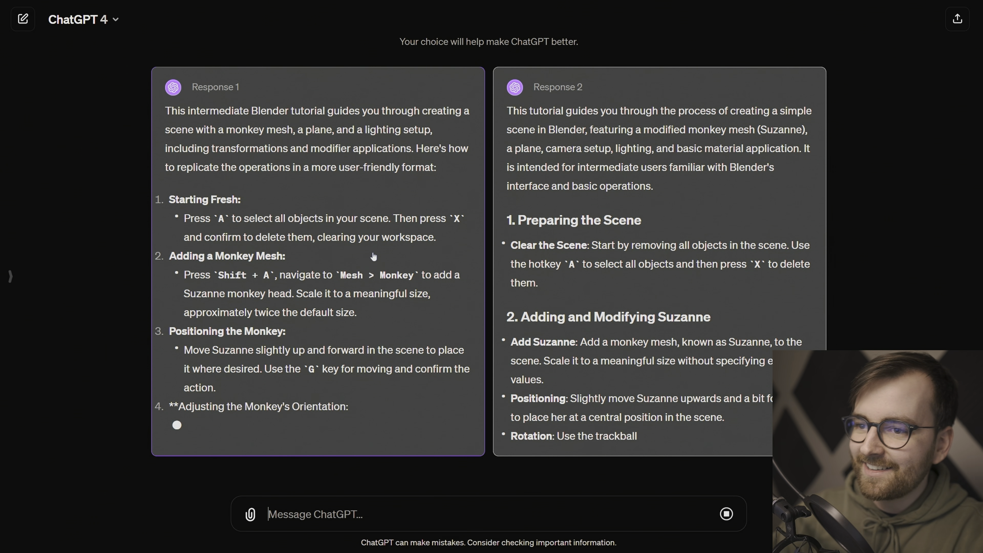
pyautogui.scroll(-3)
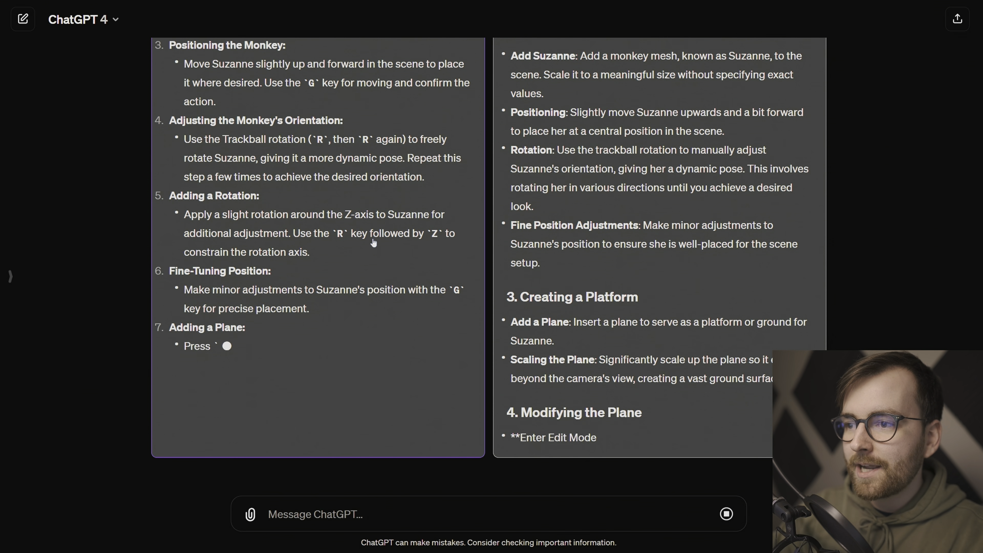
pyautogui.scroll(3)
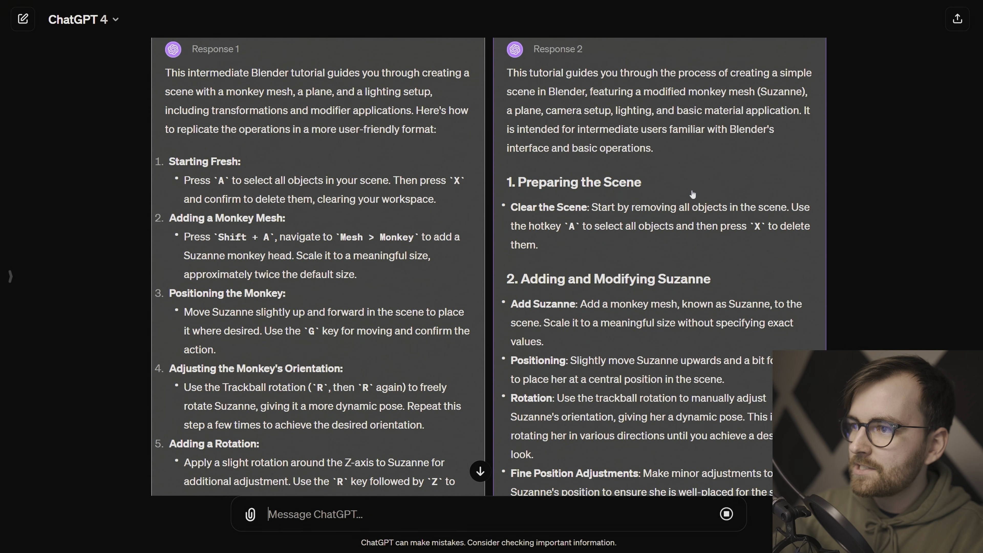
pyautogui.scroll(-3)
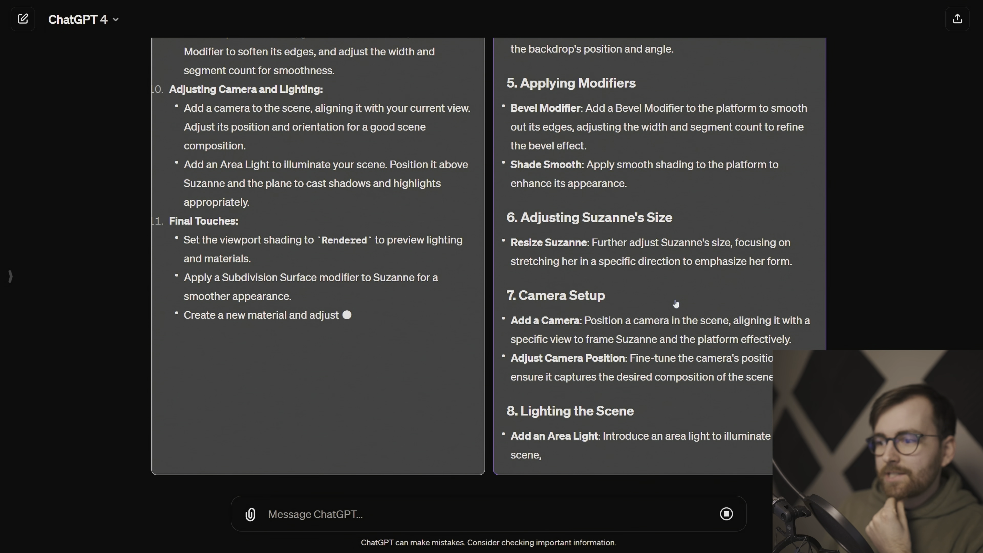
pyautogui.scroll(-3)
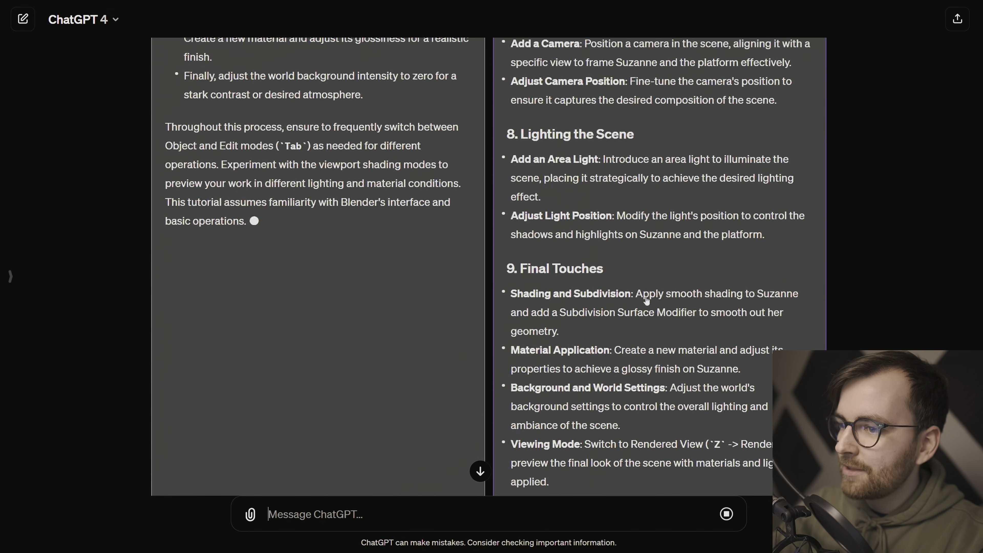
pyautogui.scroll(-3)
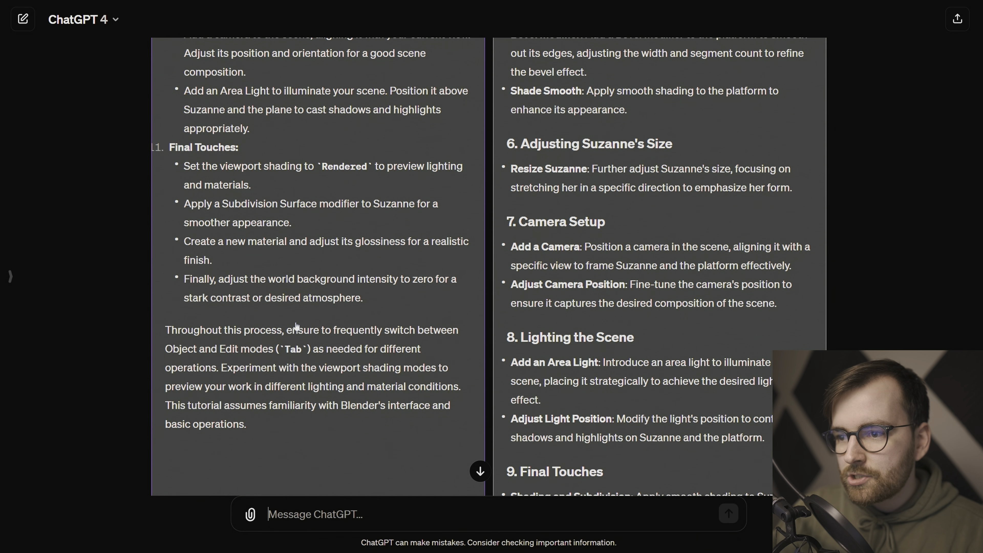
pyautogui.moveTo(227, 360)
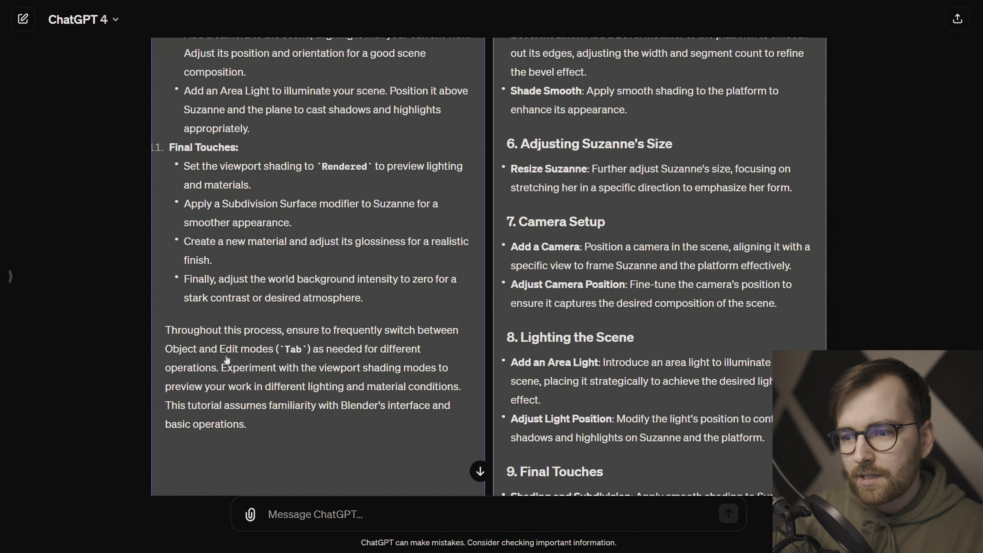
pyautogui.moveTo(262, 382)
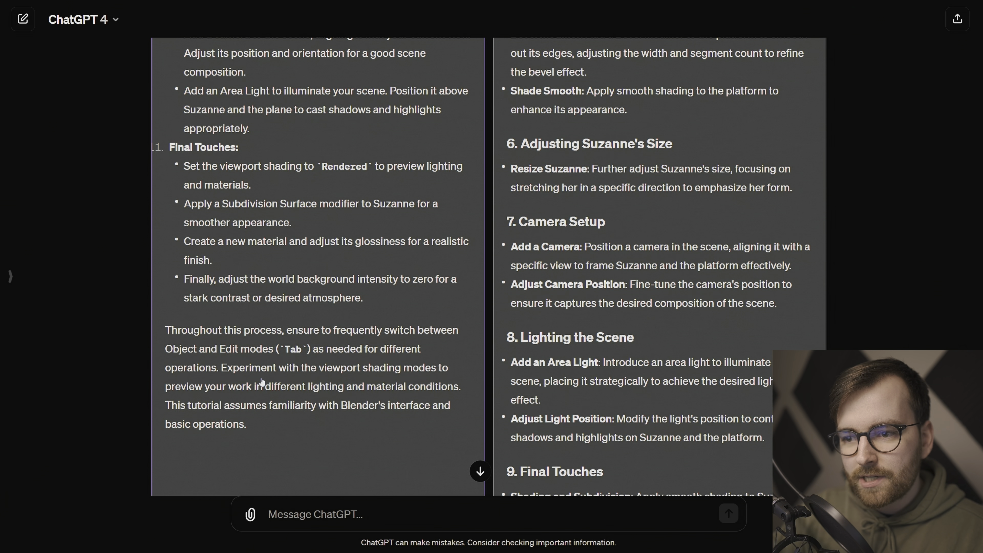
pyautogui.scroll(-3)
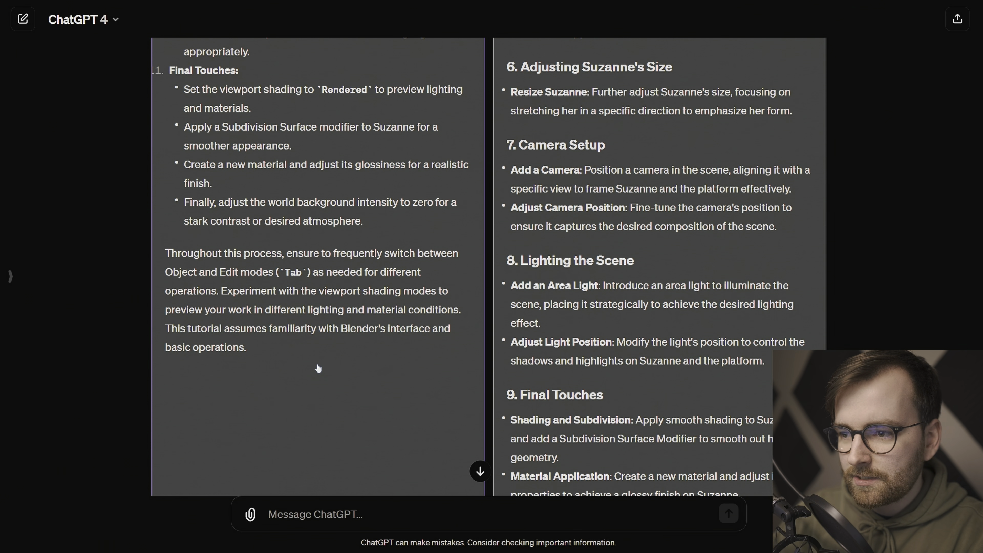
pyautogui.scroll(3)
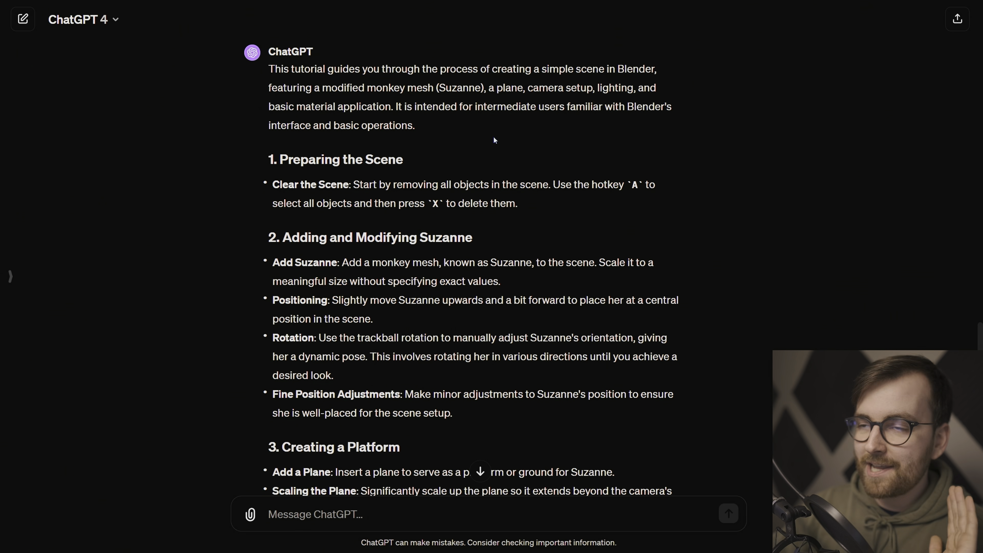
pyautogui.scroll(-3)
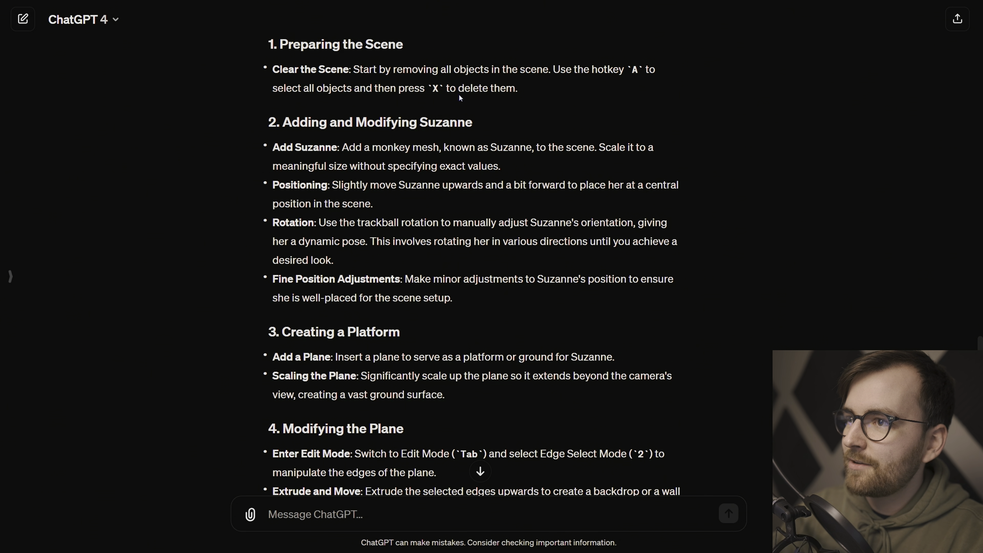
pyautogui.scroll(-3)
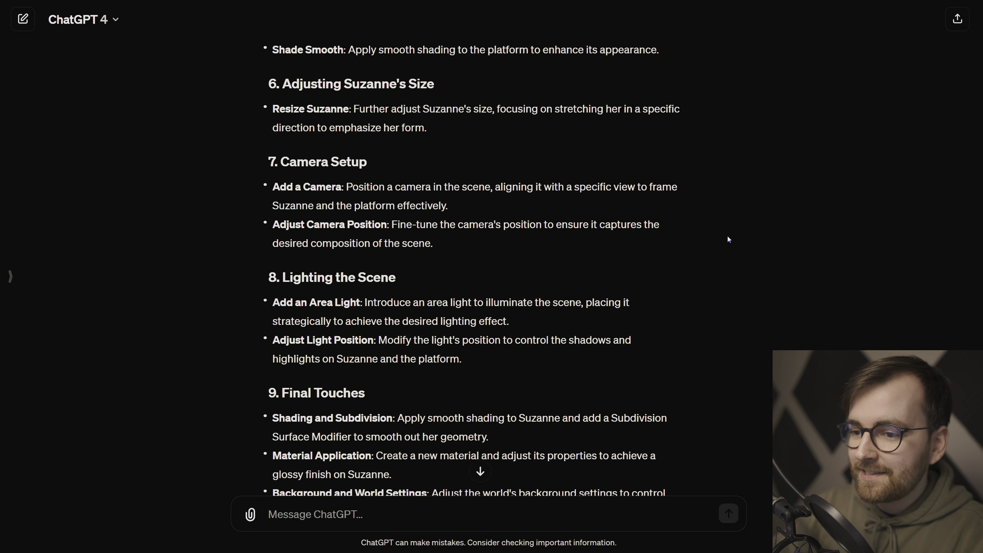
pyautogui.scroll(-3)
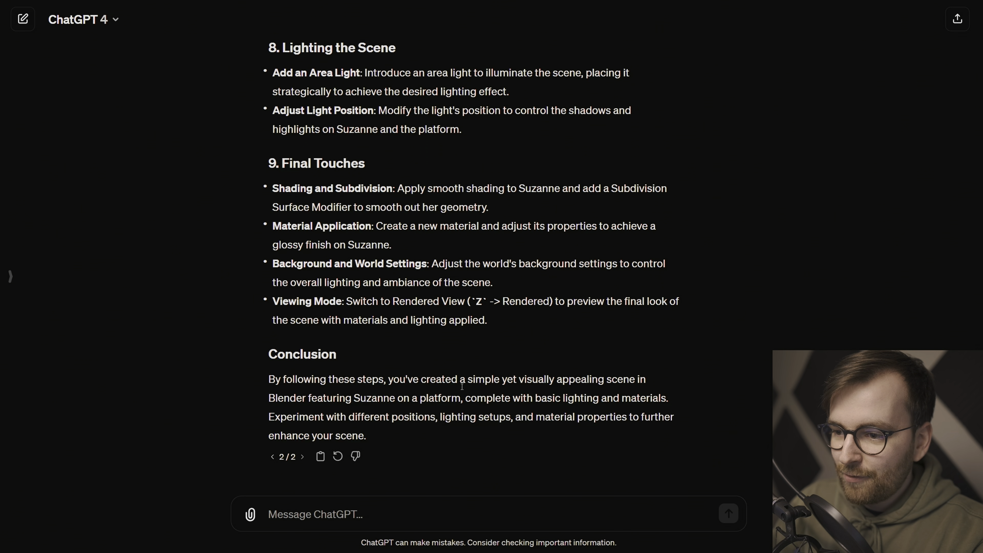
pyautogui.moveTo(719, 389)
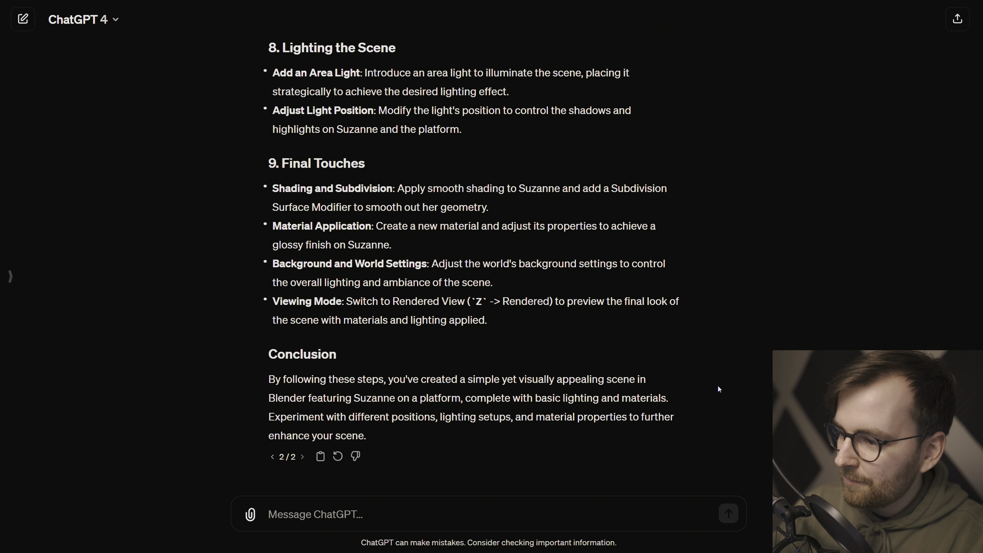
pyautogui.moveTo(704, 425)
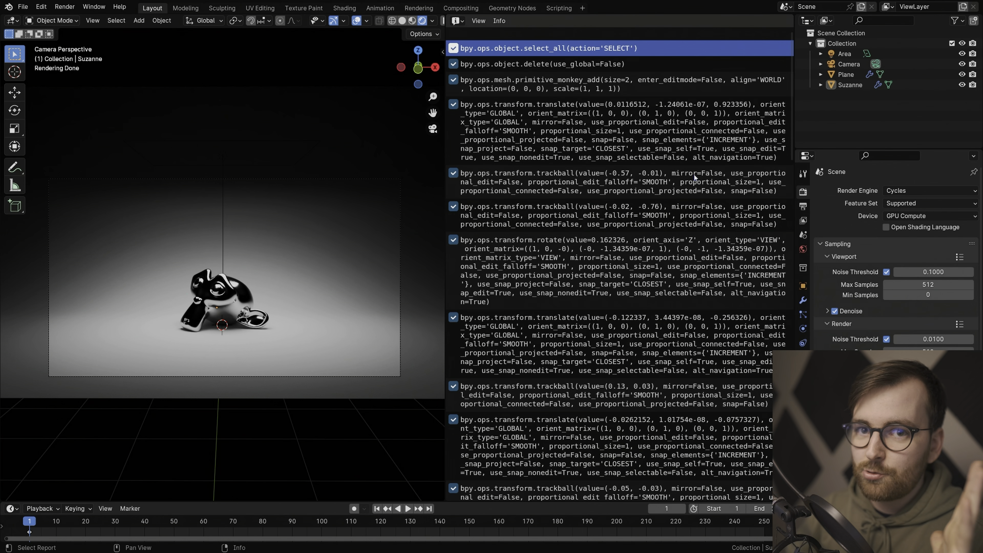
pyautogui.moveTo(712, 213)
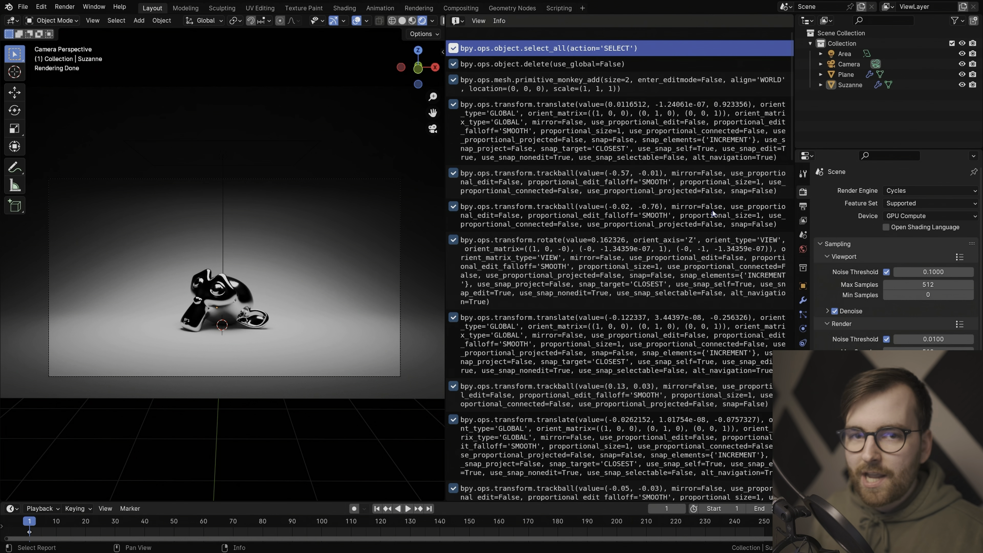
pyautogui.moveTo(655, 269)
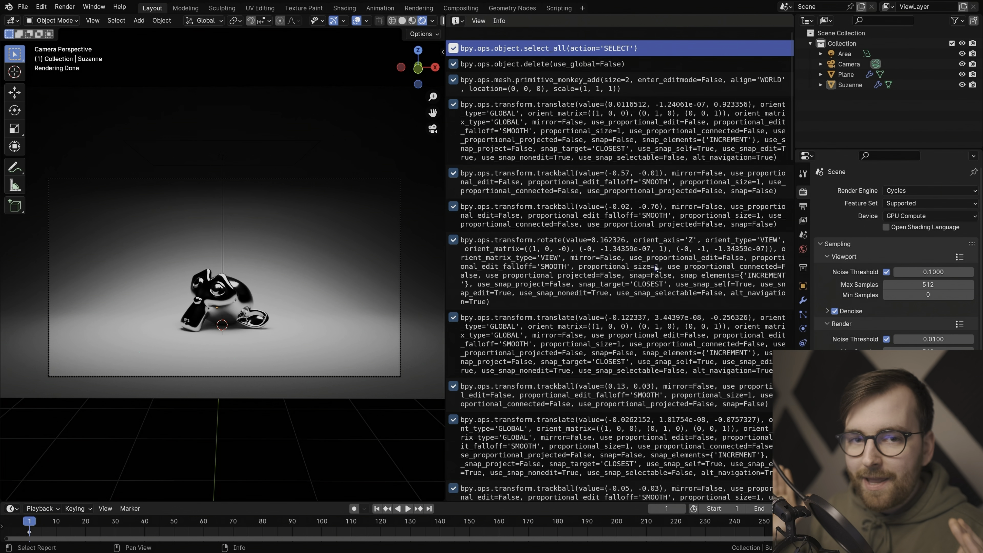
pyautogui.moveTo(738, 193)
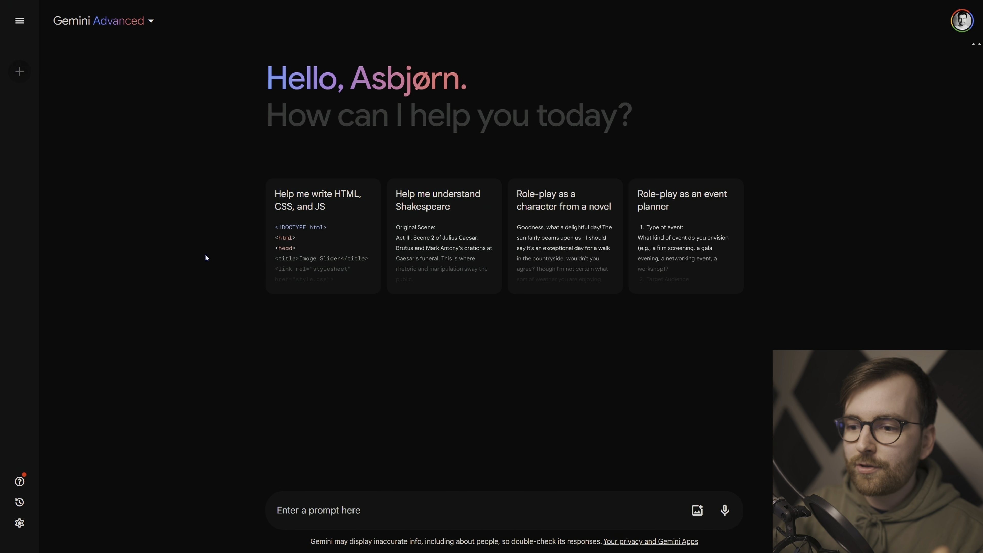
pyautogui.write('@YouTube')
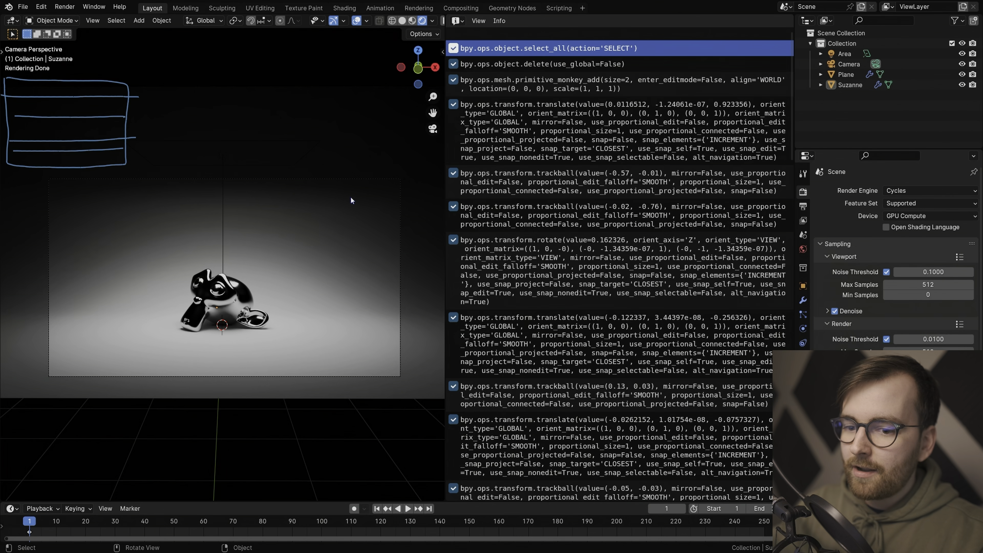
pyautogui.scroll(-3)
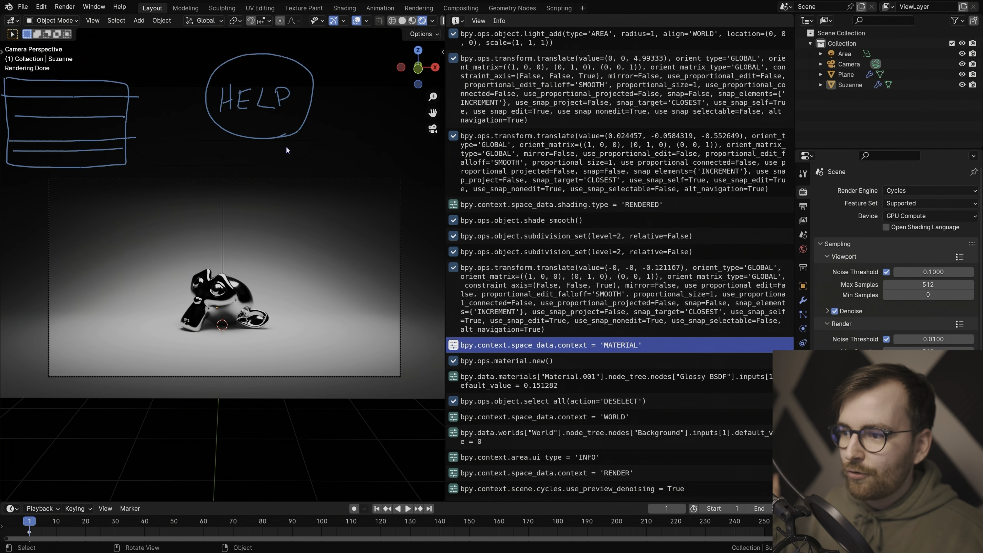
pyautogui.moveTo(650, 285)
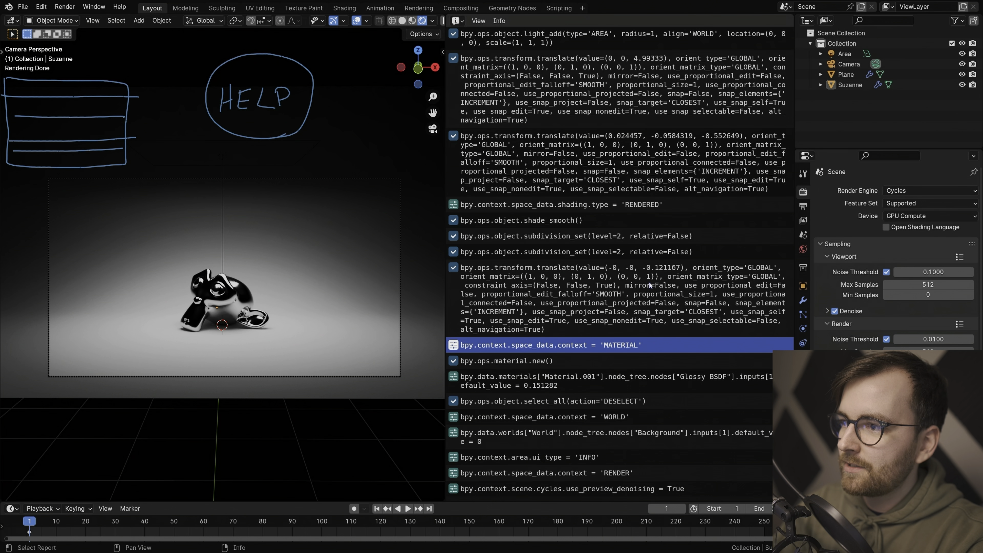
pyautogui.moveTo(649, 286)
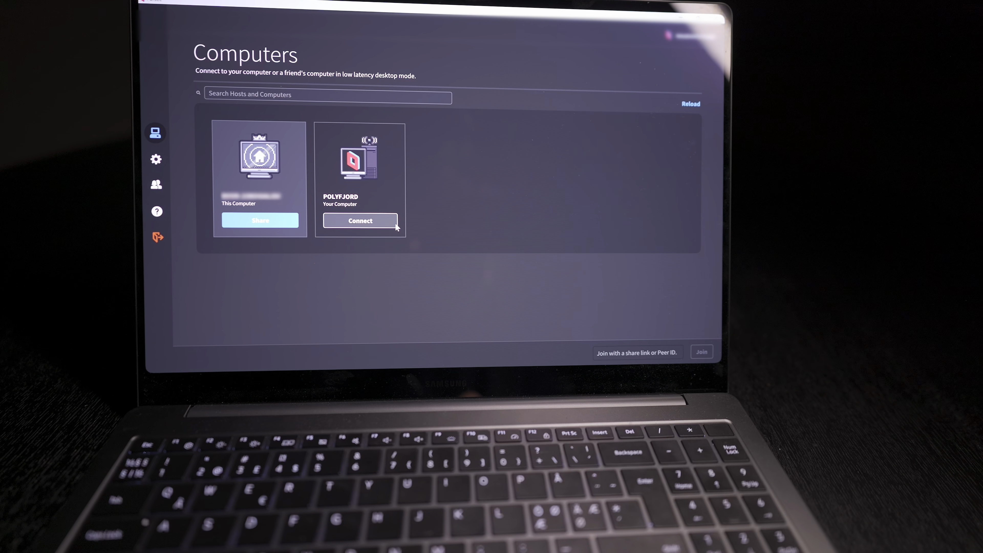
# Connect to the second computer listed on the Computers page
pyautogui.click(360, 220)
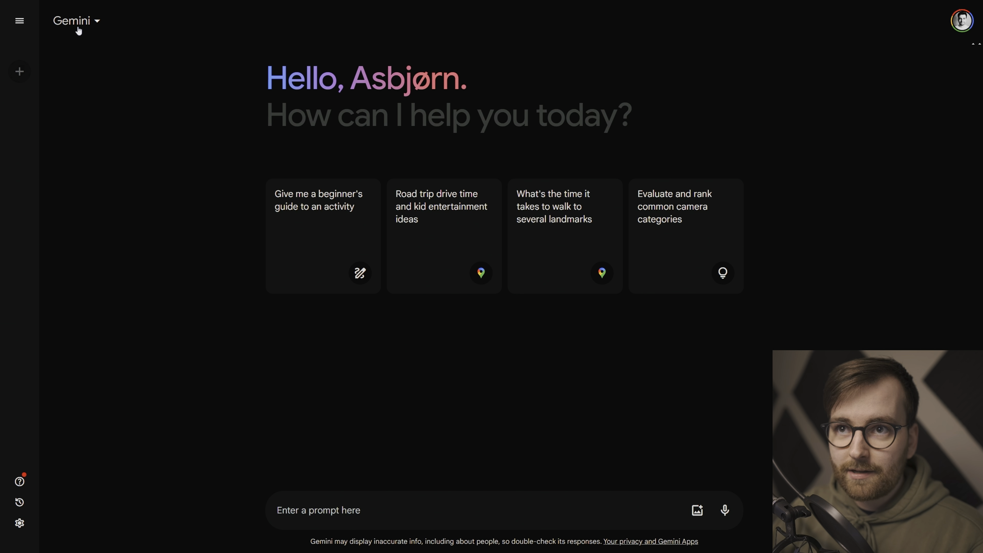
pyautogui.moveTo(126, 165)
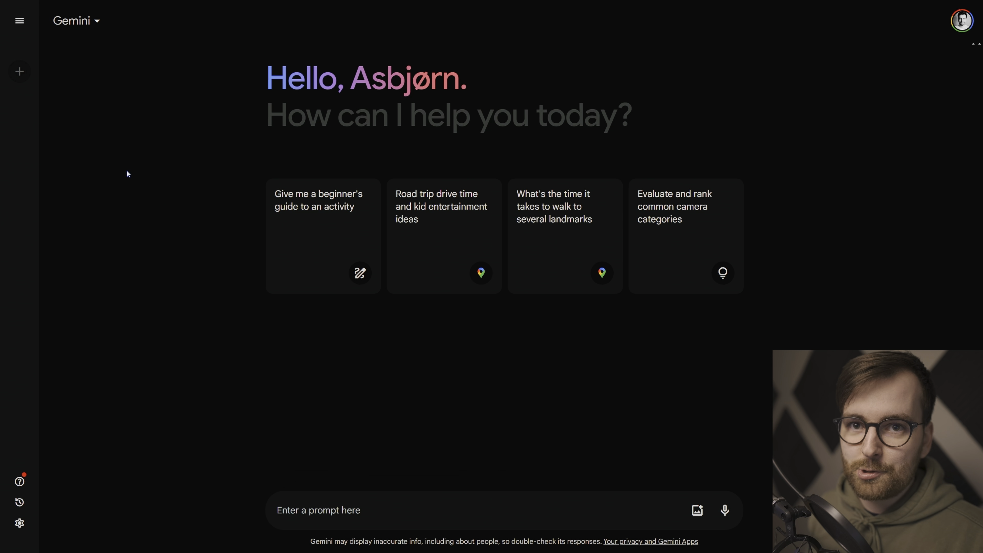
pyautogui.write('@youtube')
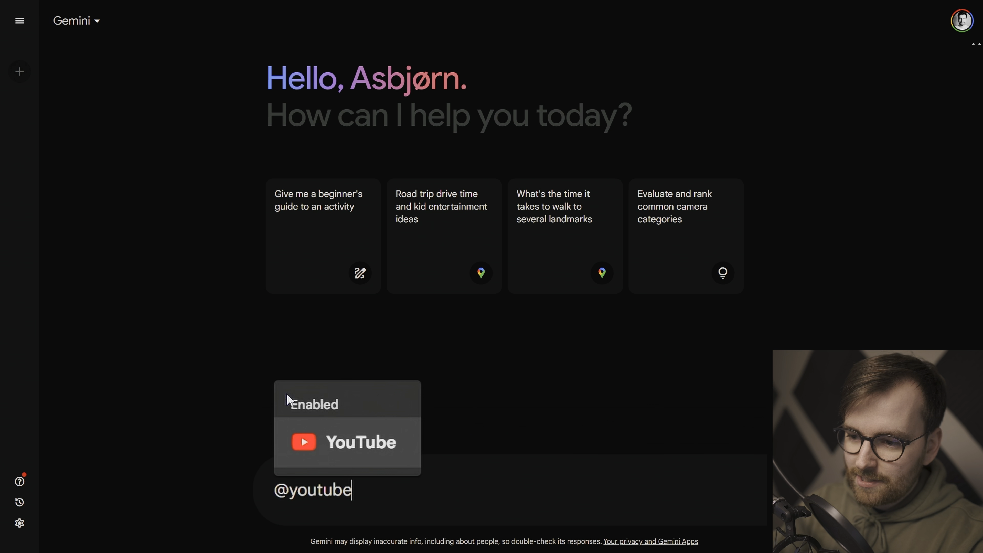
pyautogui.click(361, 442)
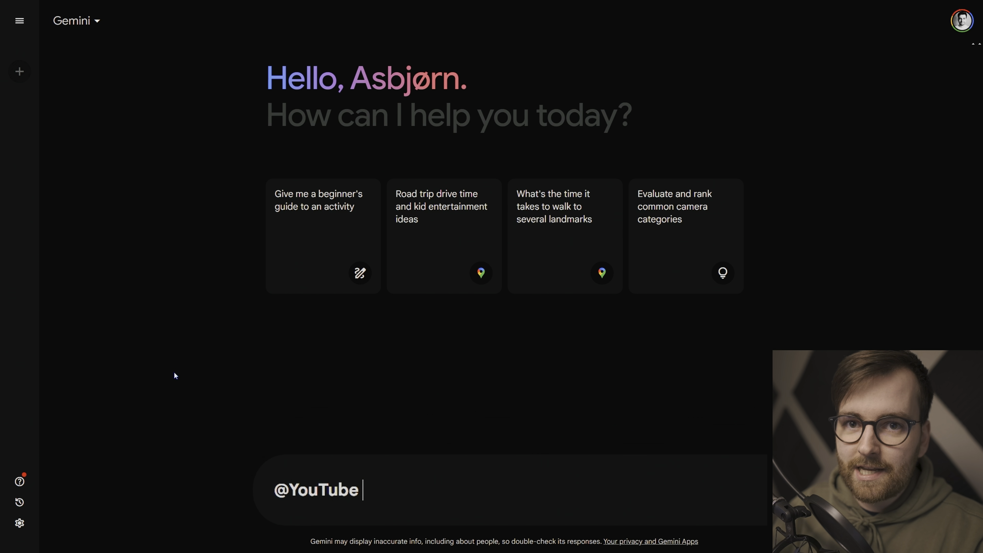
pyautogui.write('W')
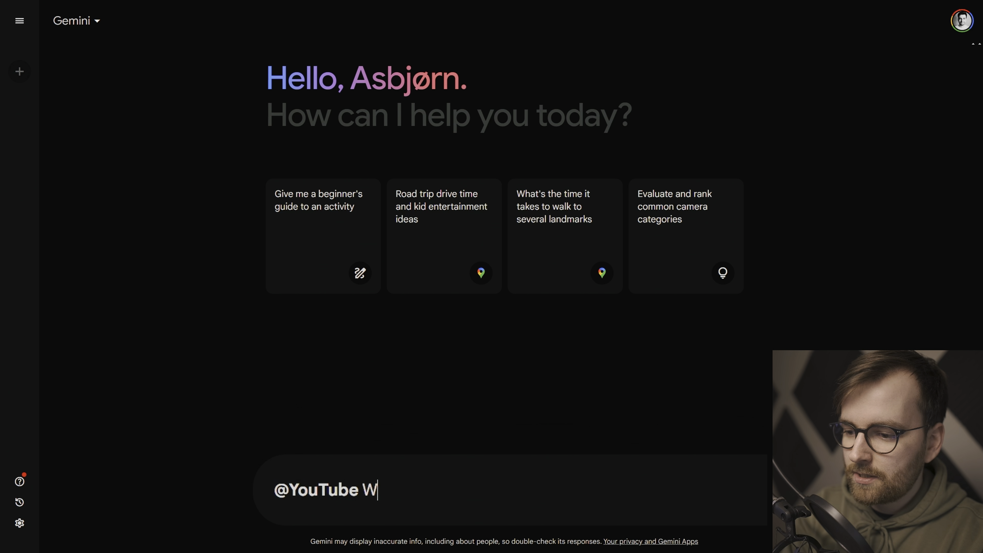
pyautogui.write("hat are Polyfjord's")
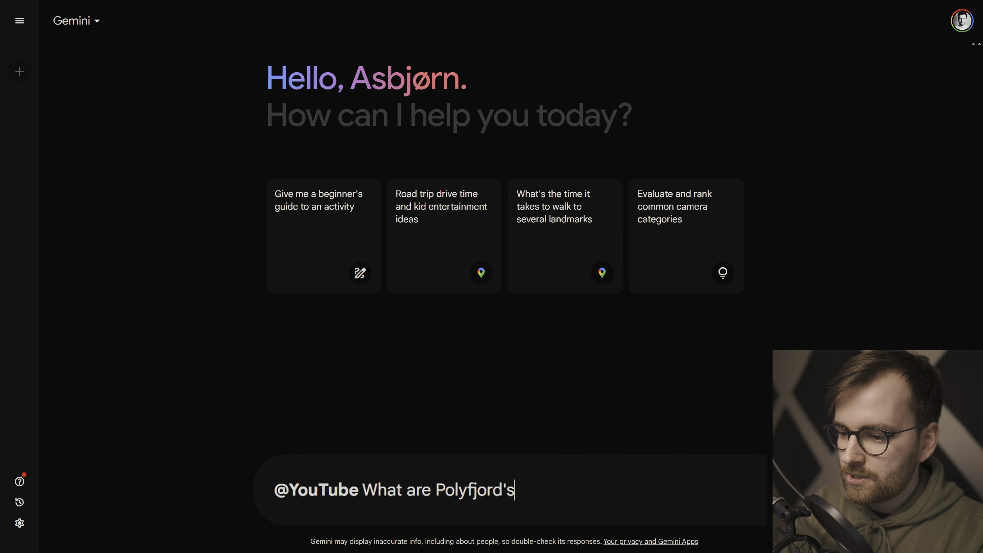
pyautogui.write('cinematic lighting p')
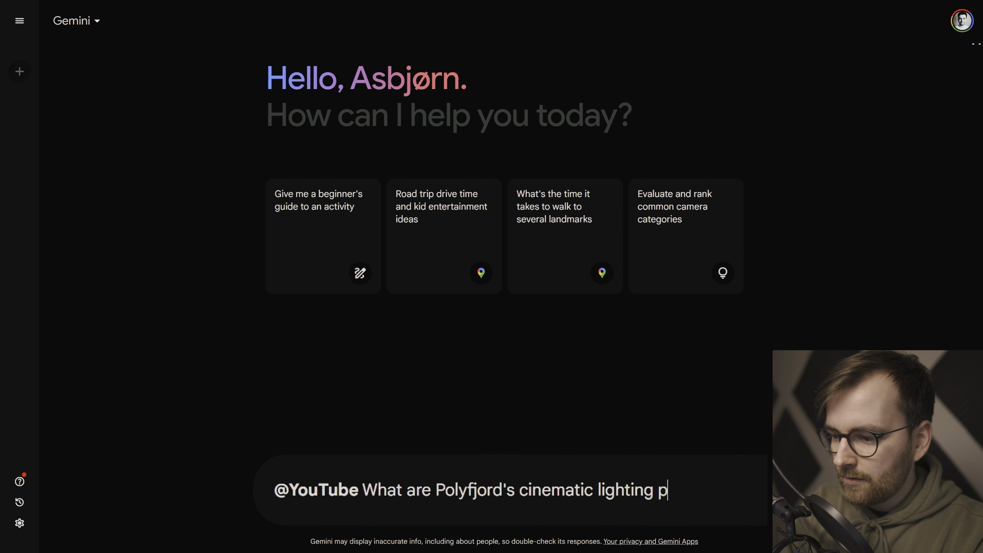
pyautogui.press('Return')
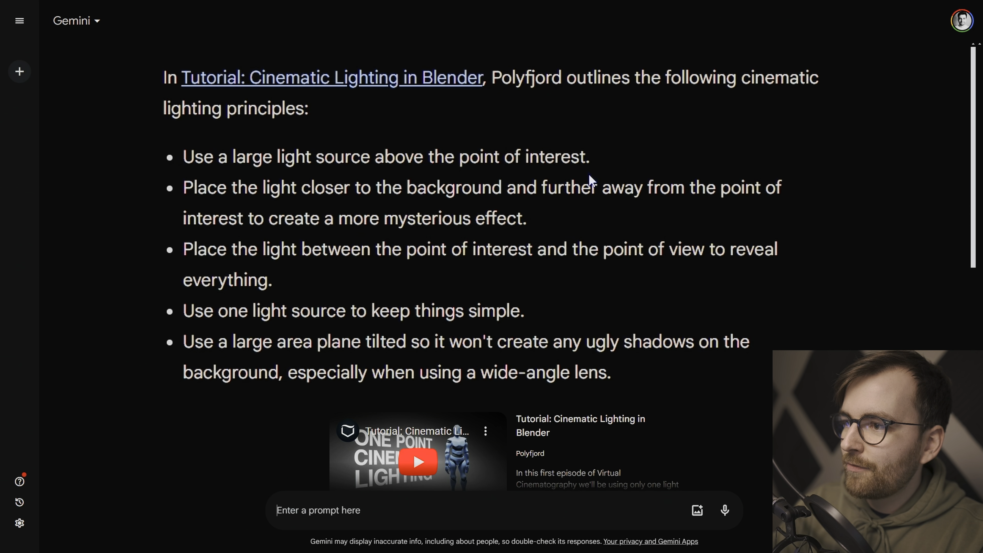
pyautogui.moveTo(371, 168)
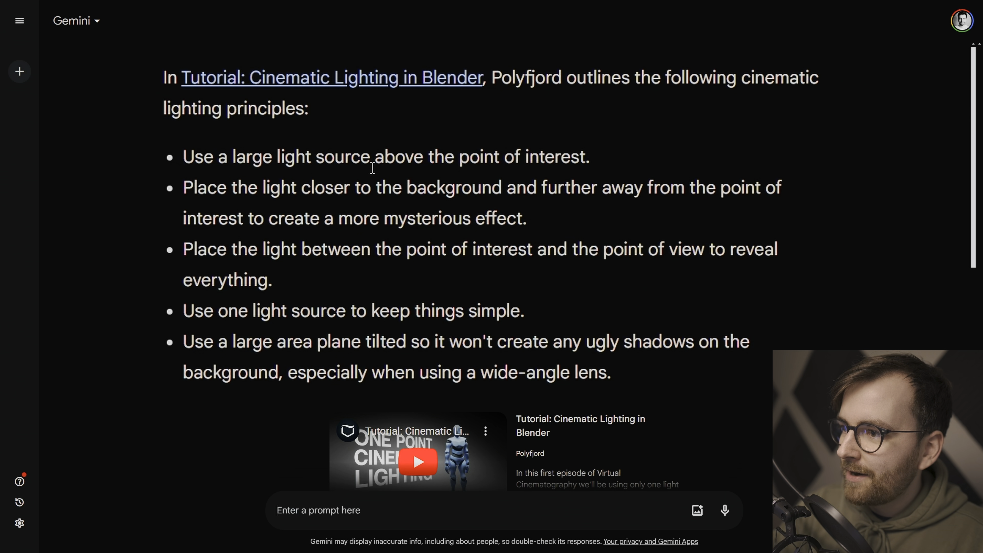
pyautogui.moveTo(204, 227)
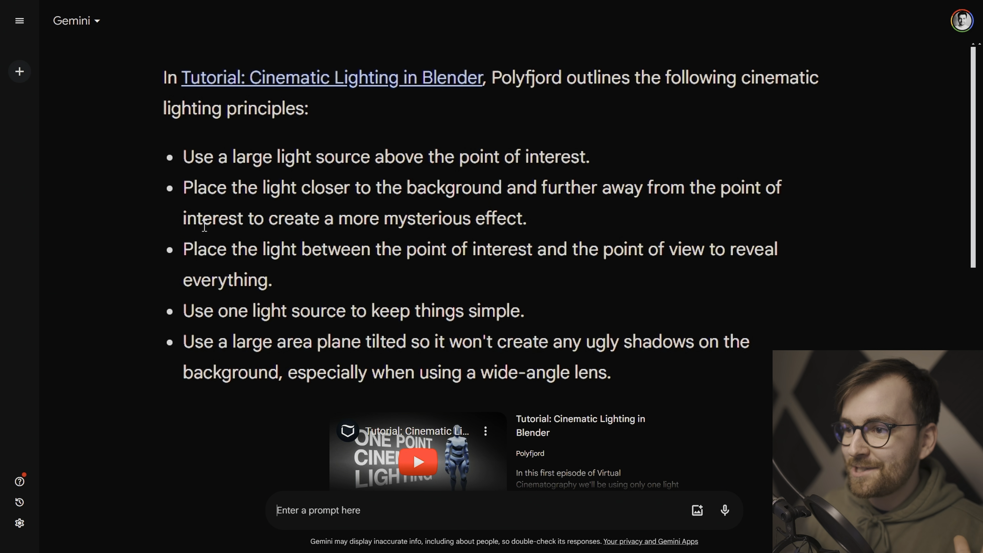
pyautogui.moveTo(401, 212)
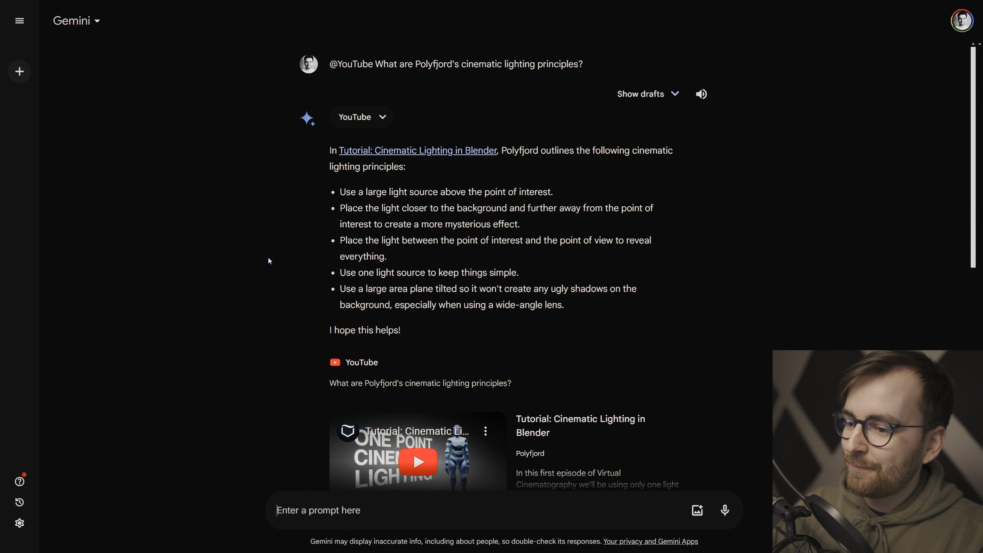
# Read Gemini's bulleted lighting answer and bring up the model version choices
pyautogui.scroll(-3)
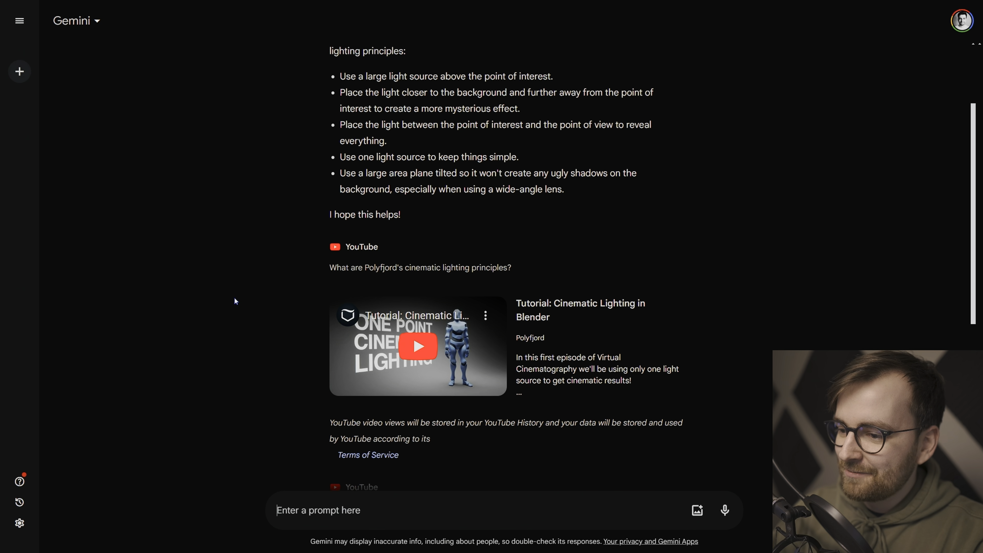
pyautogui.scroll(3)
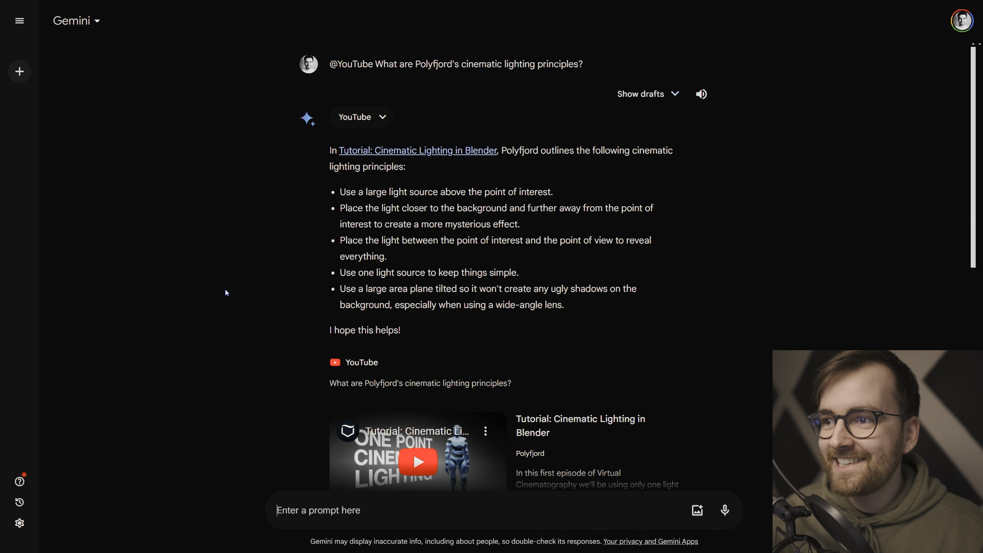
pyautogui.moveTo(215, 286)
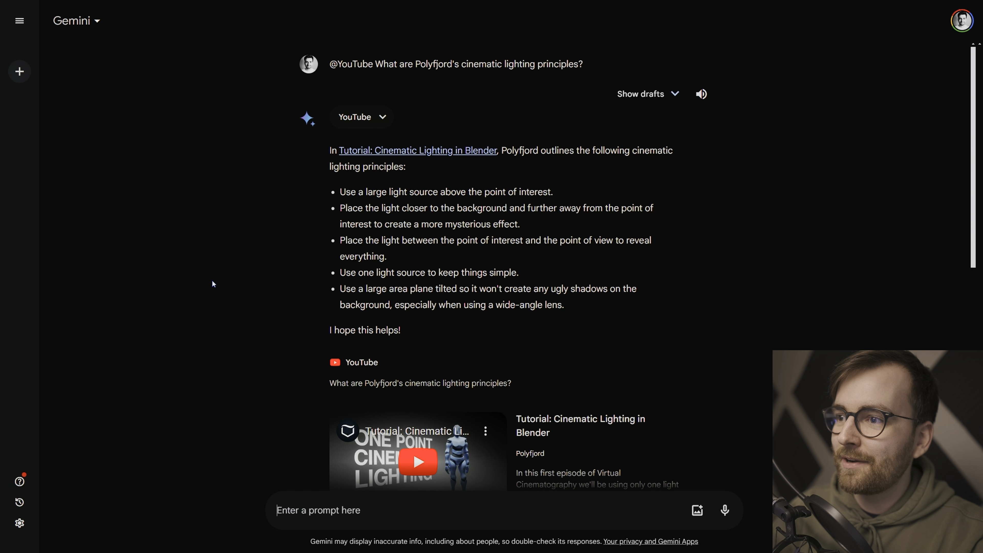
pyautogui.click(73, 21)
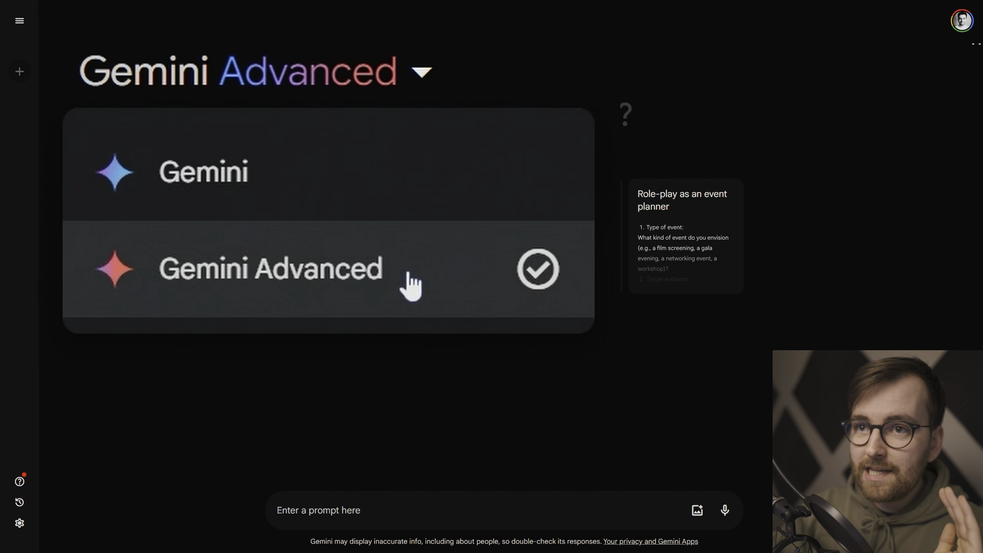
pyautogui.moveTo(437, 280)
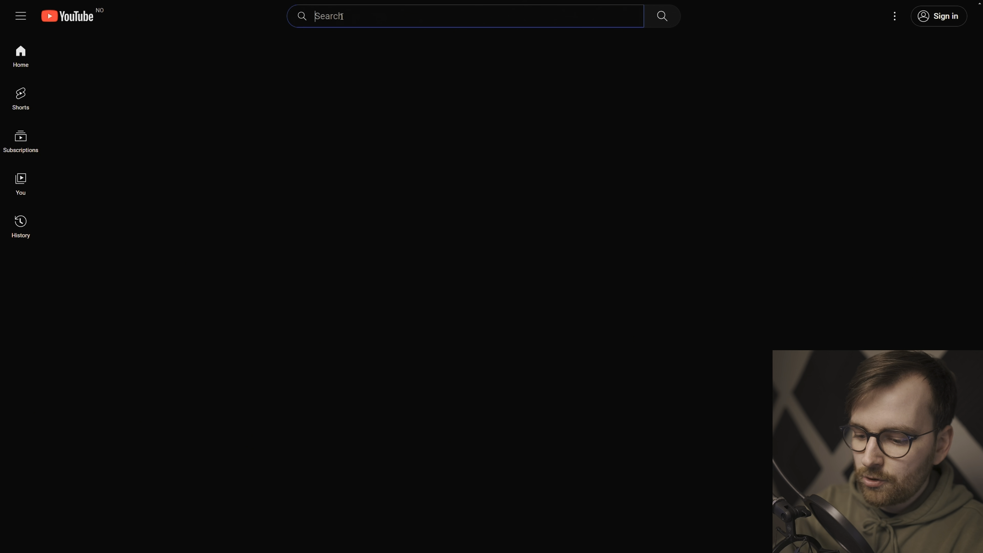
# Search YouTube for 'blender' and open the official Blender channel
pyautogui.write('blender')
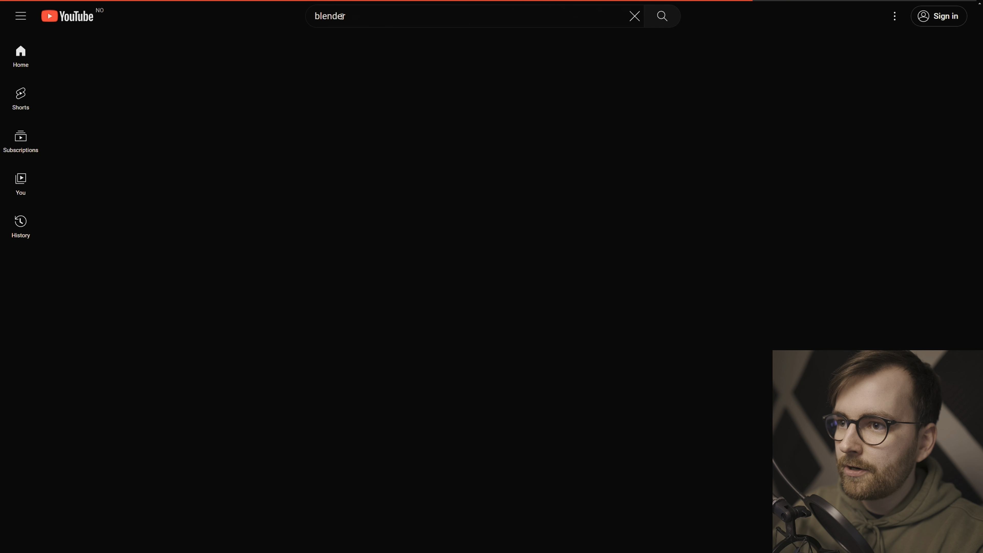
pyautogui.click(661, 16)
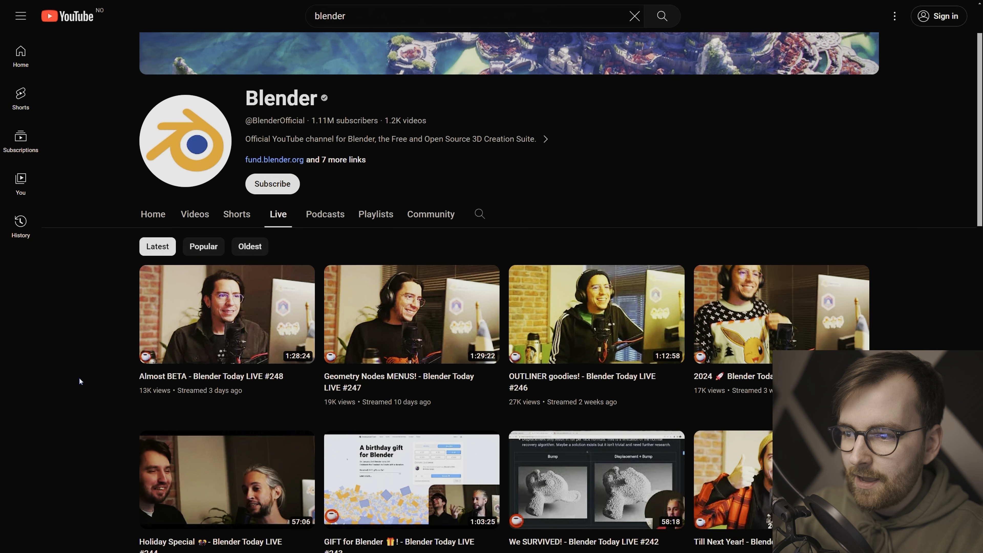
pyautogui.click(226, 314)
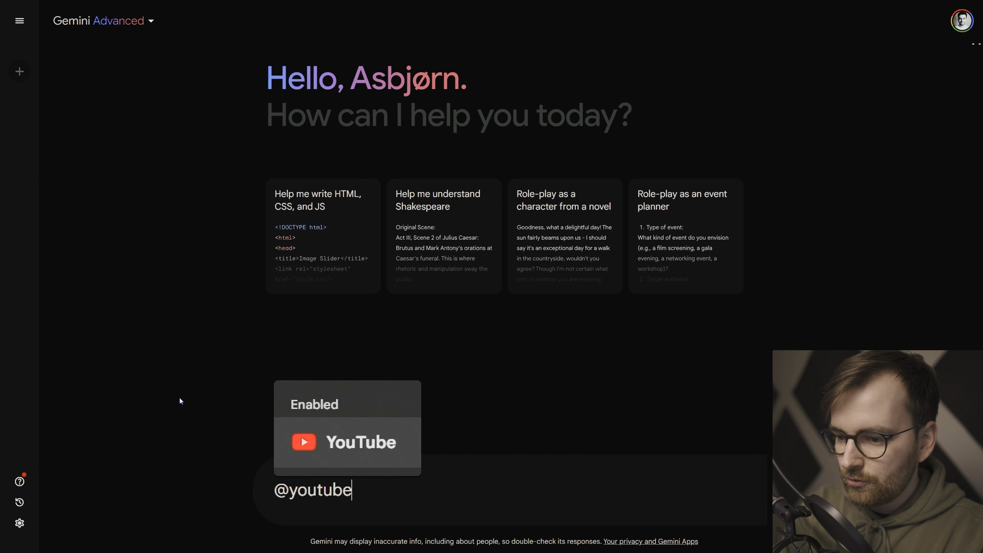
# Ask Gemini for a bullet point summary of the linked Blender Today video
pyautogui.write('Hi! Can you give me a')
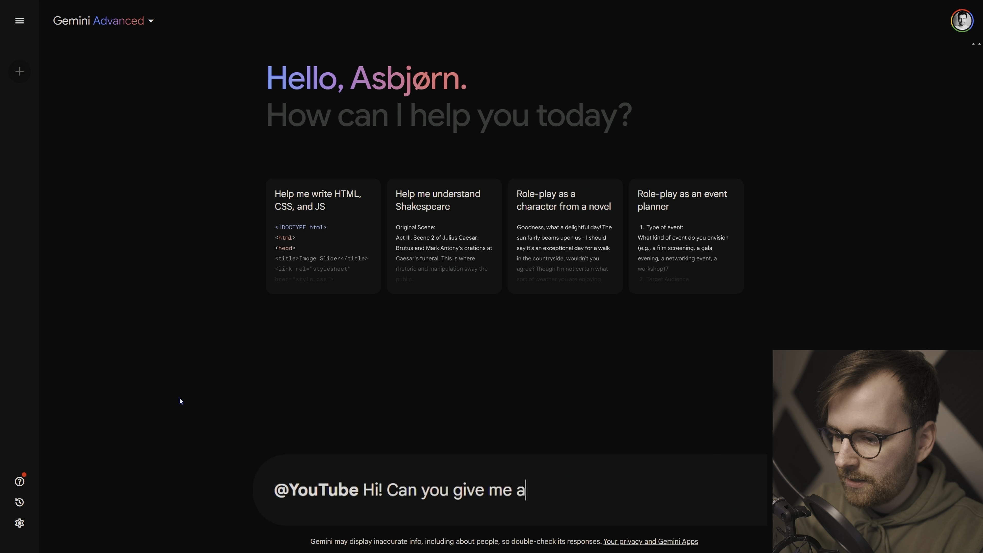
pyautogui.write('bullet point summary')
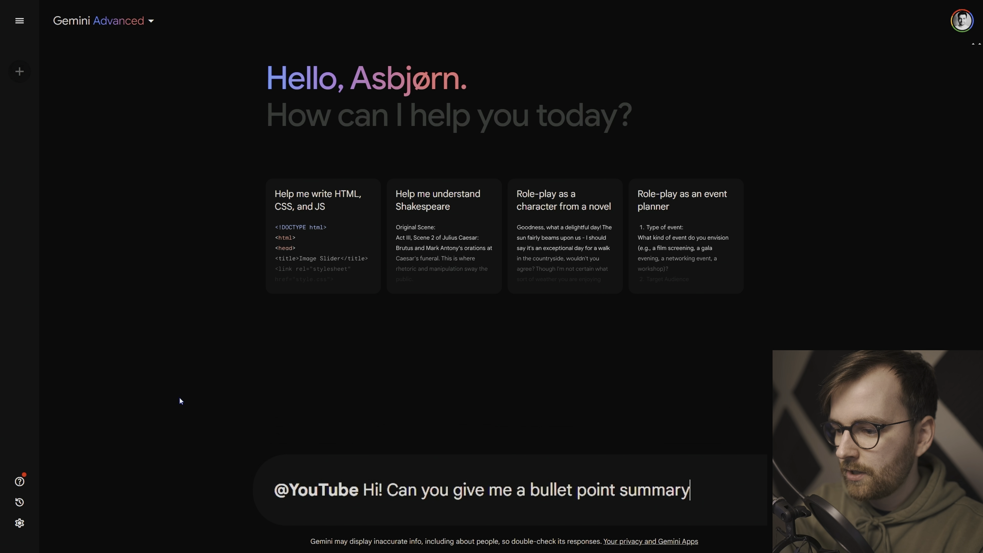
pyautogui.write('of this video please?')
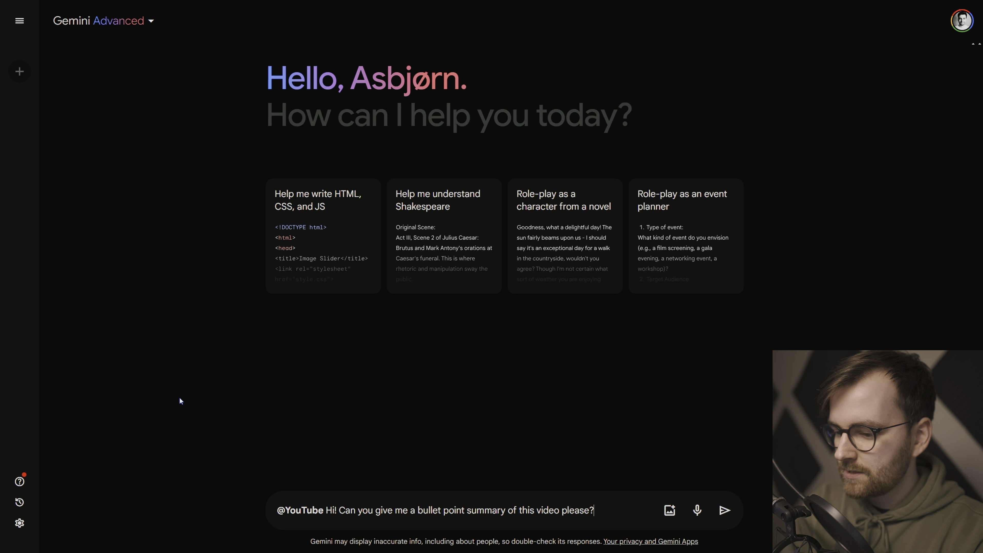
pyautogui.click(724, 510)
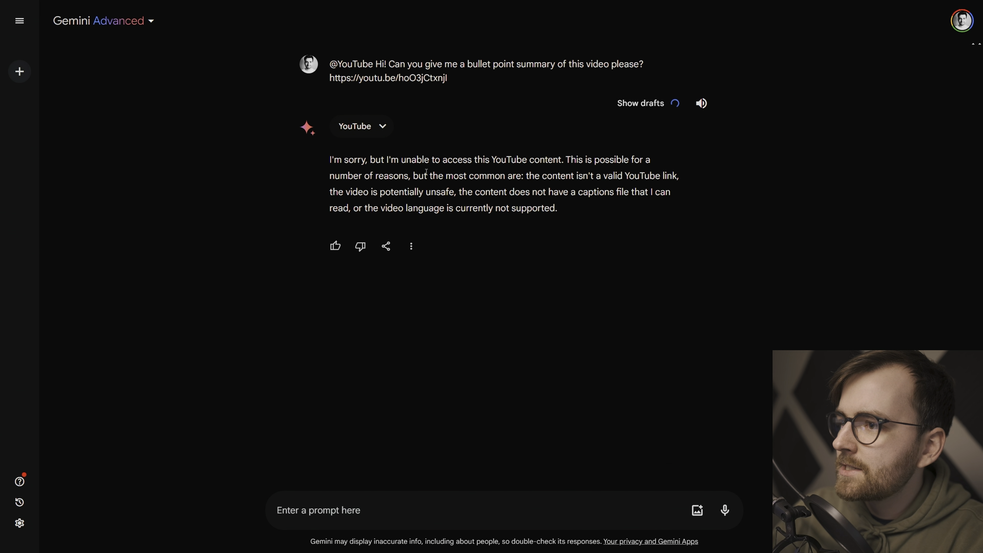
pyautogui.moveTo(645, 111)
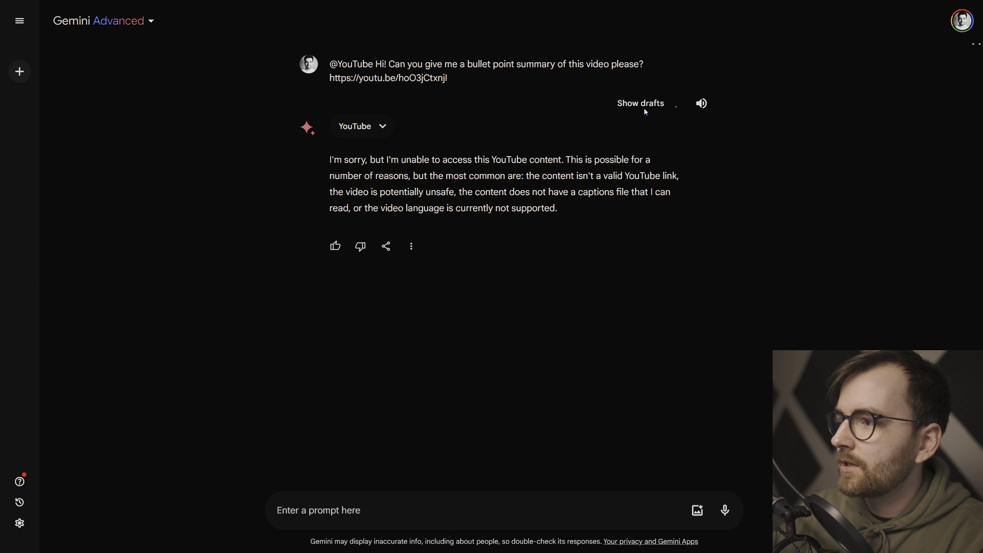
# Show drafts on the failed reply and read a draft containing the video summary
pyautogui.click(640, 103)
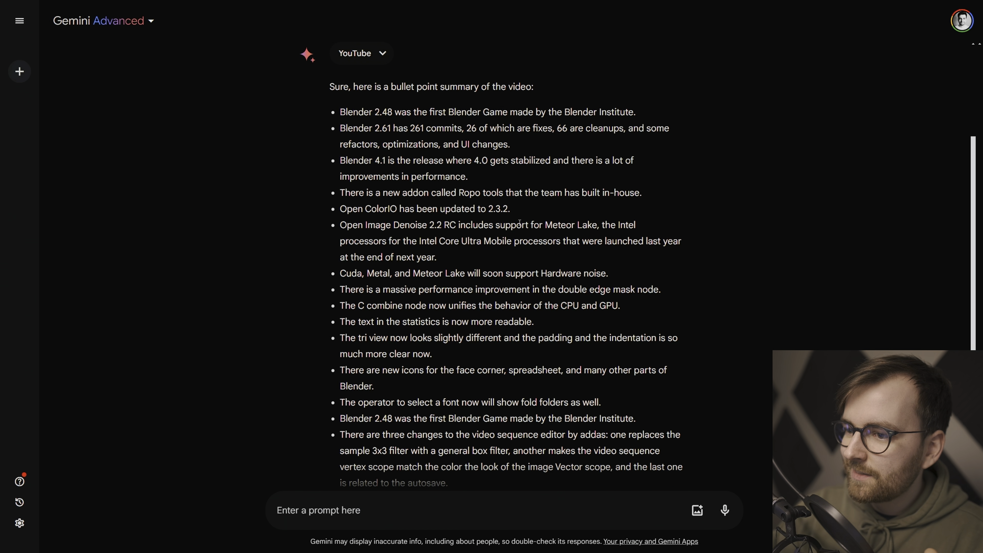
pyautogui.moveTo(516, 205)
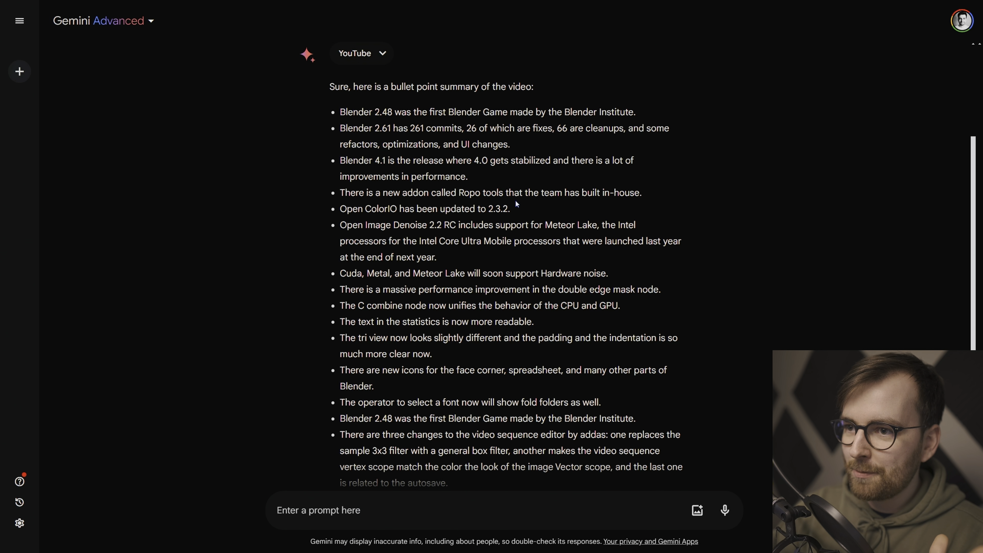
pyautogui.moveTo(274, 259)
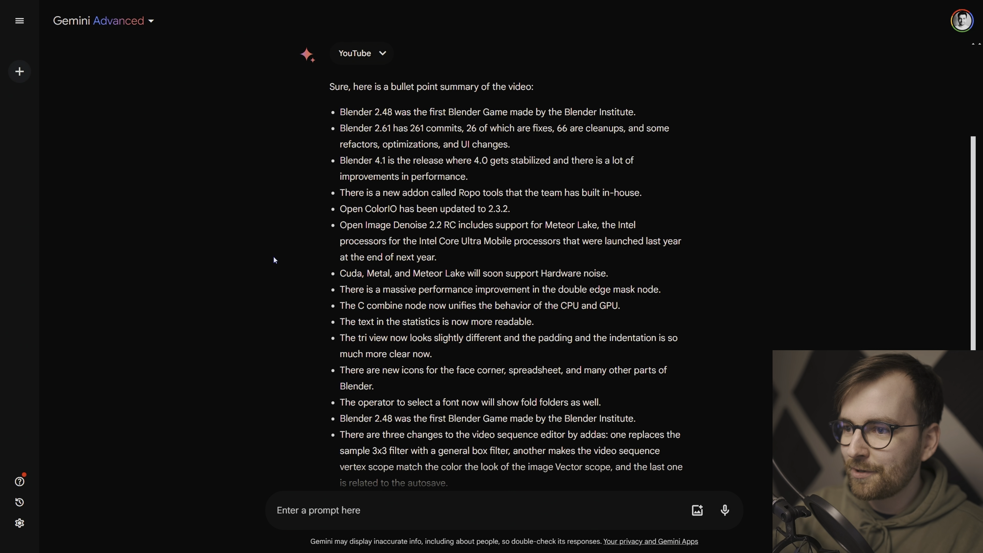
pyautogui.scroll(-3)
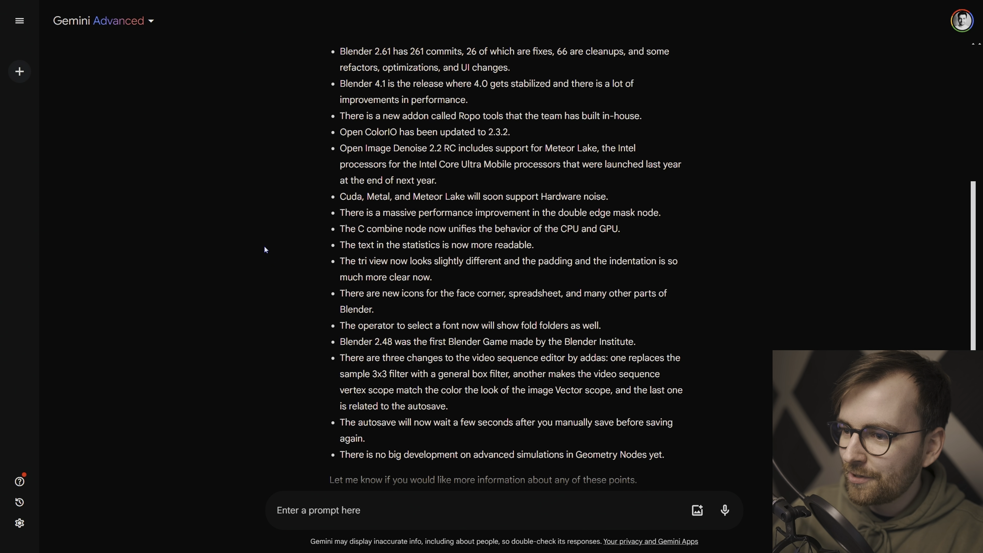
pyautogui.moveTo(269, 244)
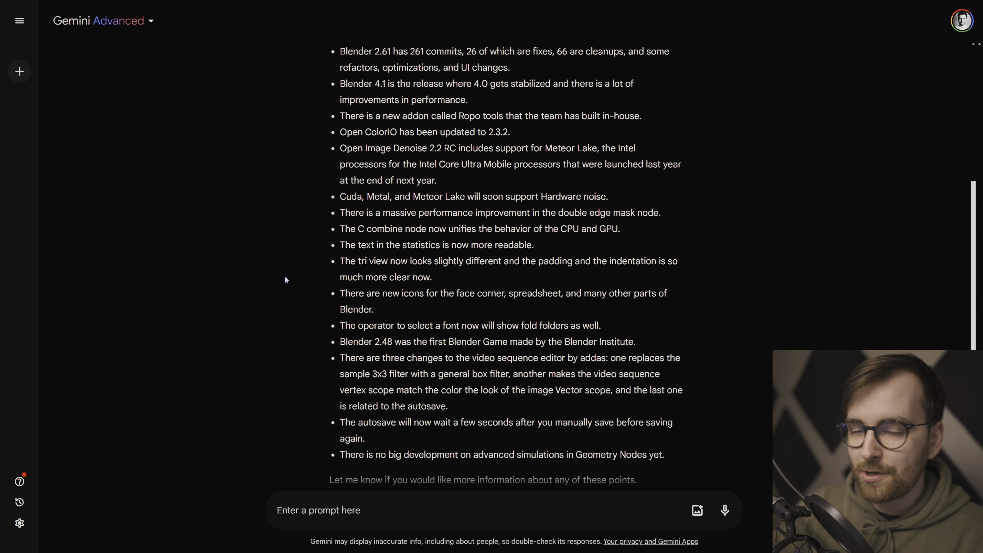
pyautogui.click(18, 71)
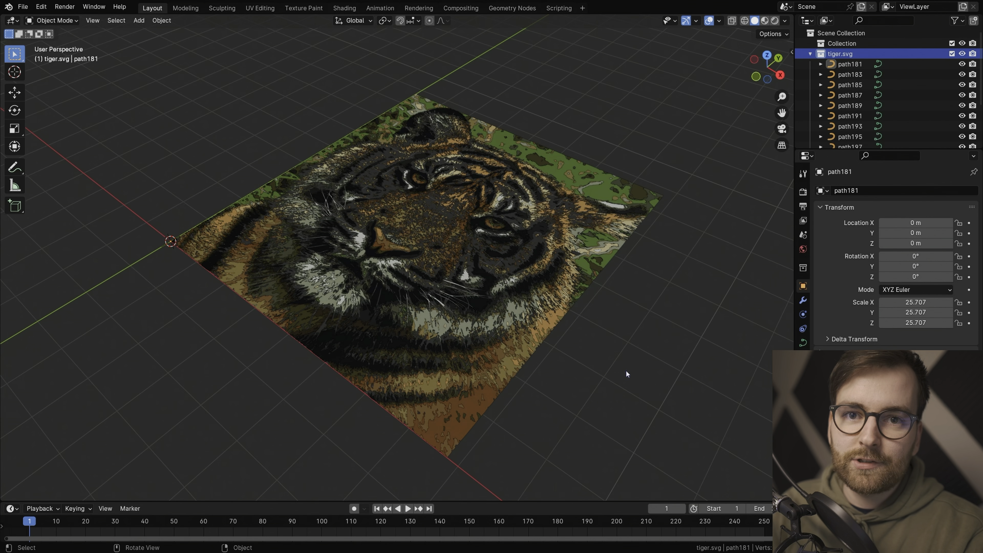
pyautogui.moveTo(596, 375)
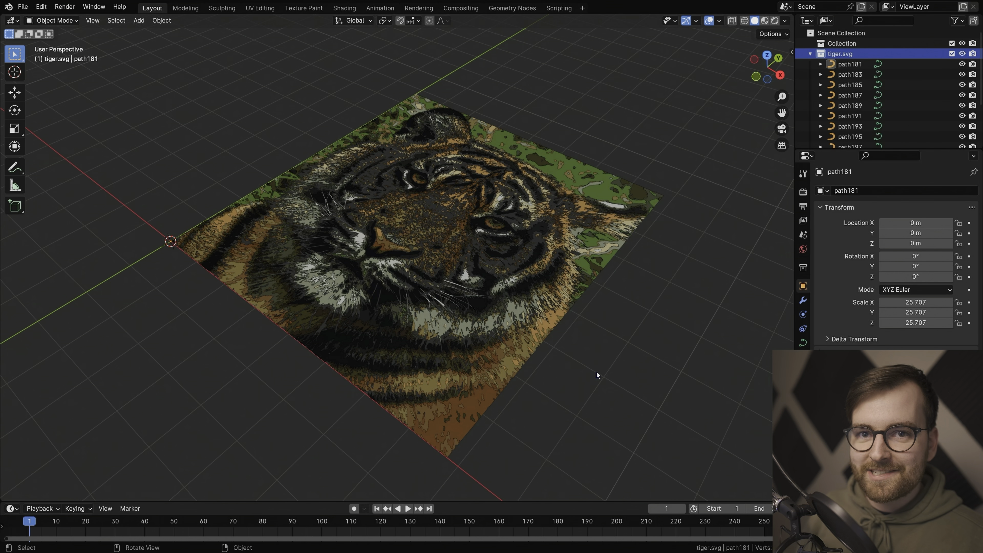
pyautogui.moveTo(587, 375)
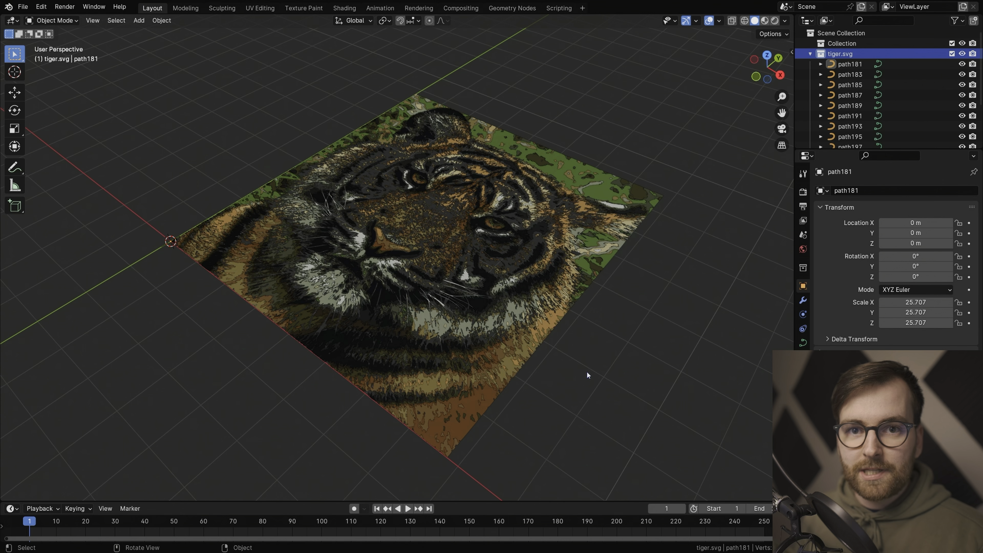
pyautogui.moveTo(435, 321)
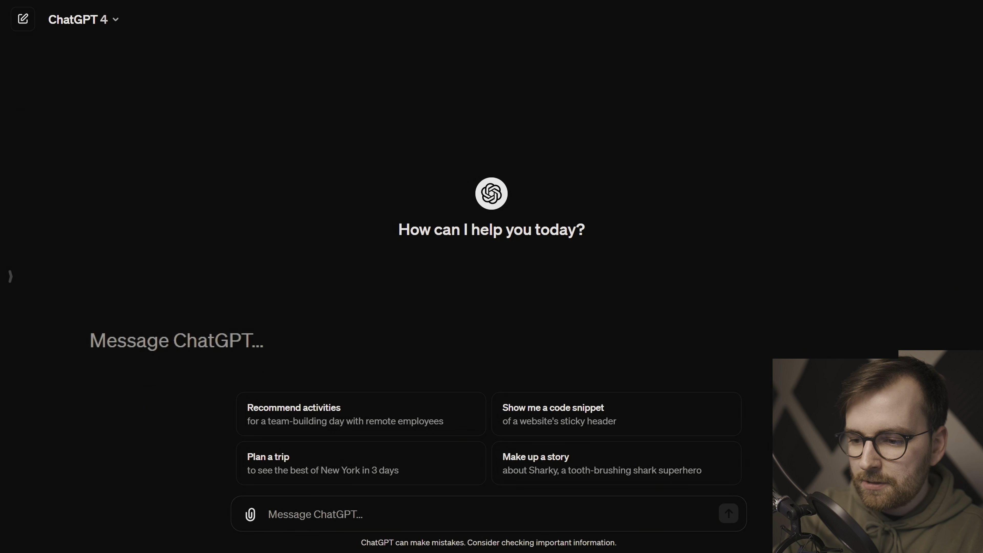
# Ask ChatGPT for a Blender script offsetting each outliner object by 0.1 on Z in order
pyautogui.write('Hi! Can you make a blender script that of')
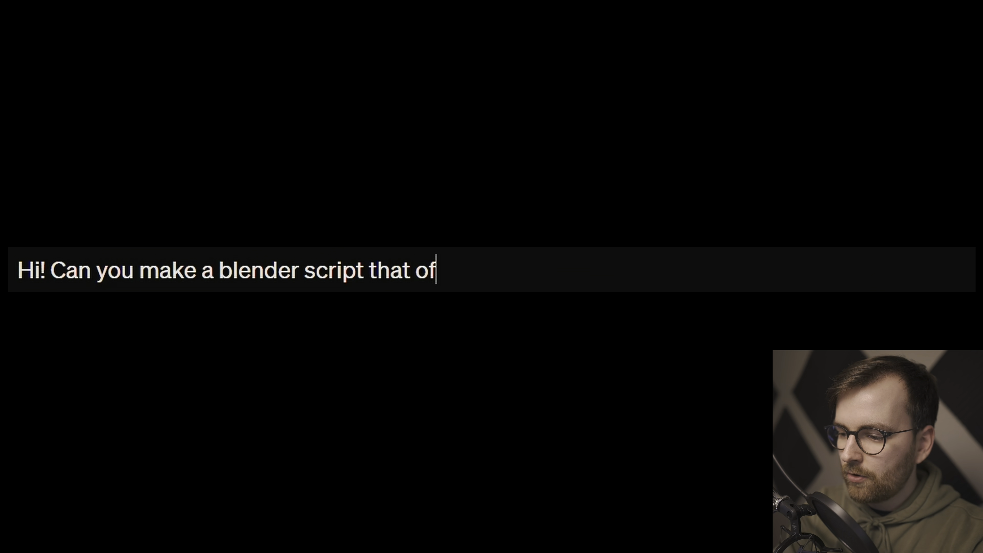
pyautogui.write('fsets each object in')
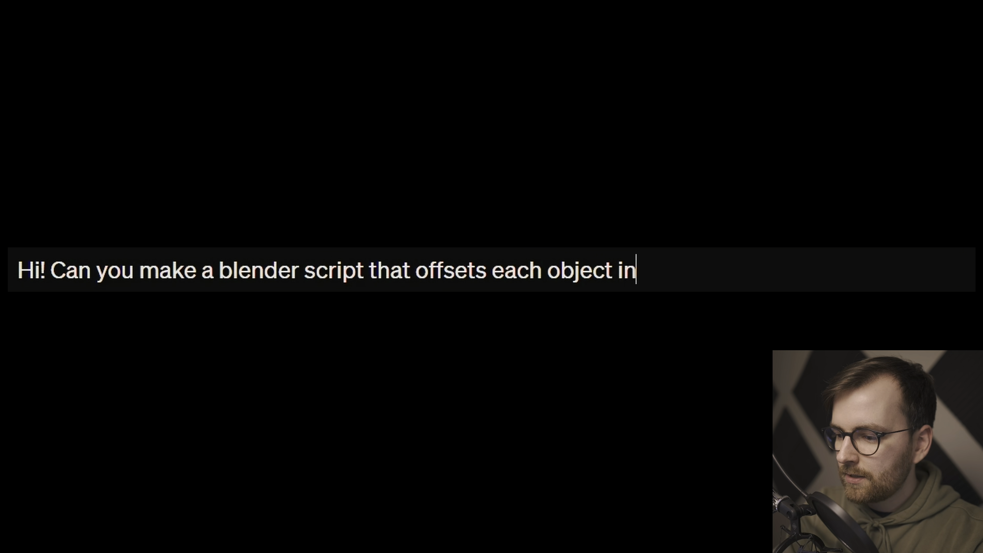
pyautogui.write('the outliner by a valu')
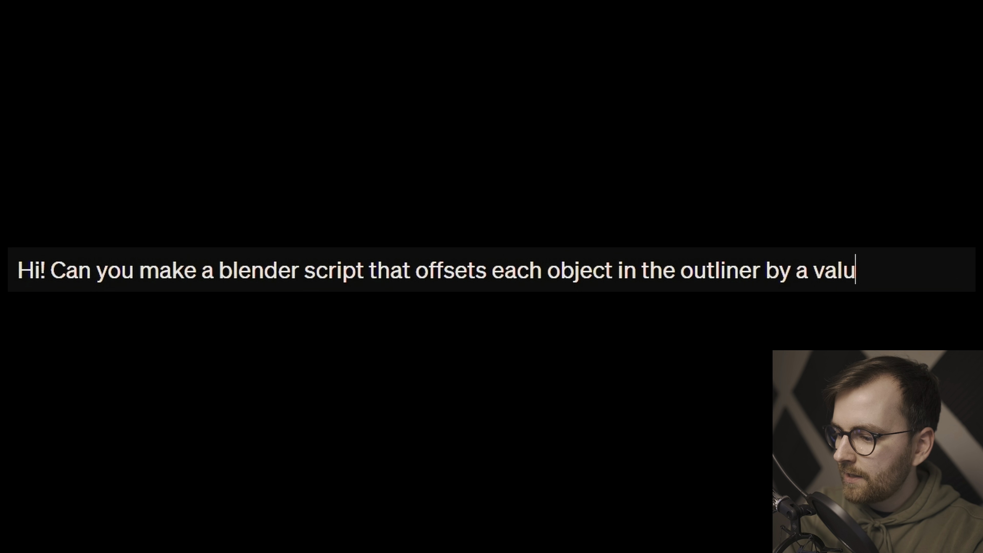
pyautogui.write('e of 0.1')
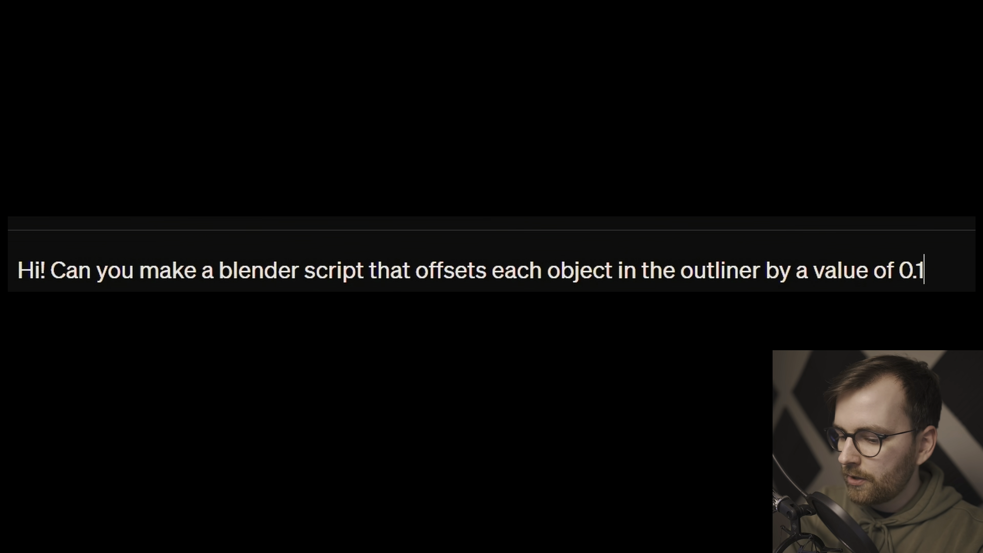
pyautogui.write('on the z axis, bas')
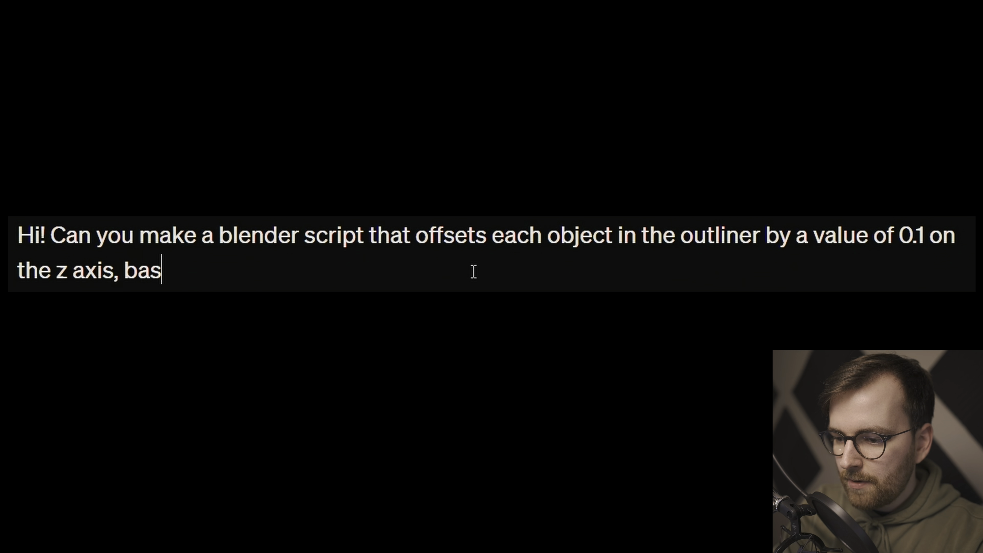
pyautogui.write('ed on their order of appearance?')
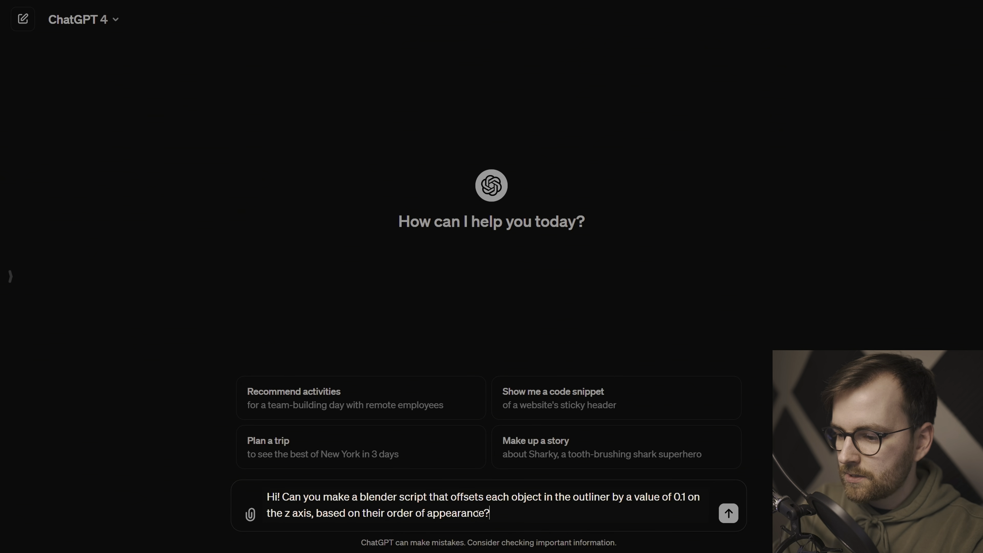
pyautogui.click(729, 513)
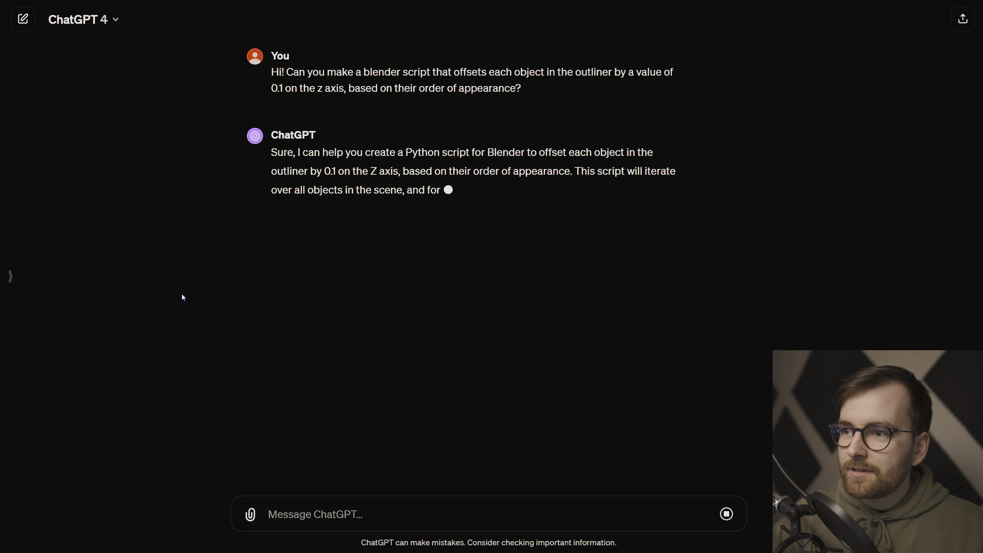
pyautogui.scroll(-3)
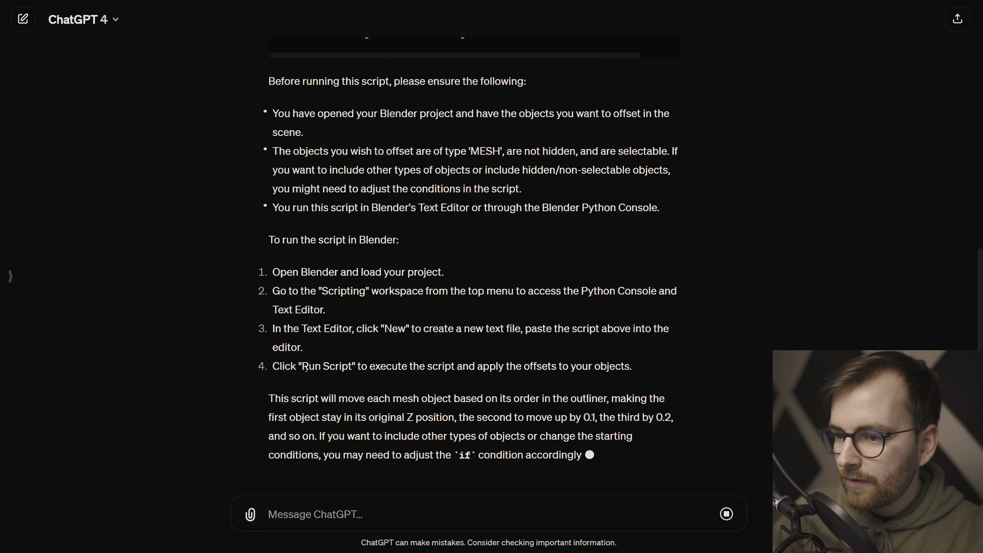
pyautogui.press('alt+tab')
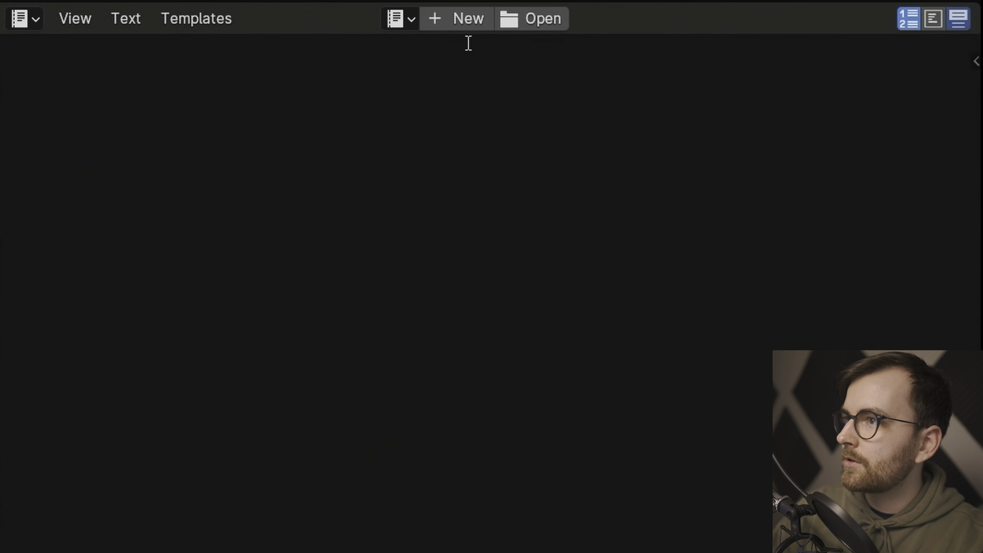
# Create a new text block for the offset script in Blender's Text Editor and run it
pyautogui.click(456, 18)
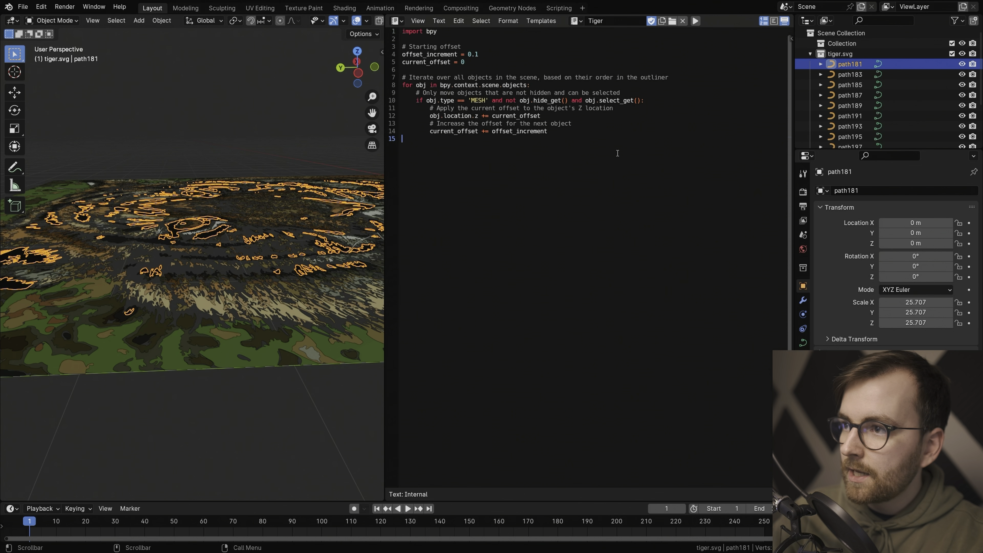
pyautogui.moveTo(245, 220)
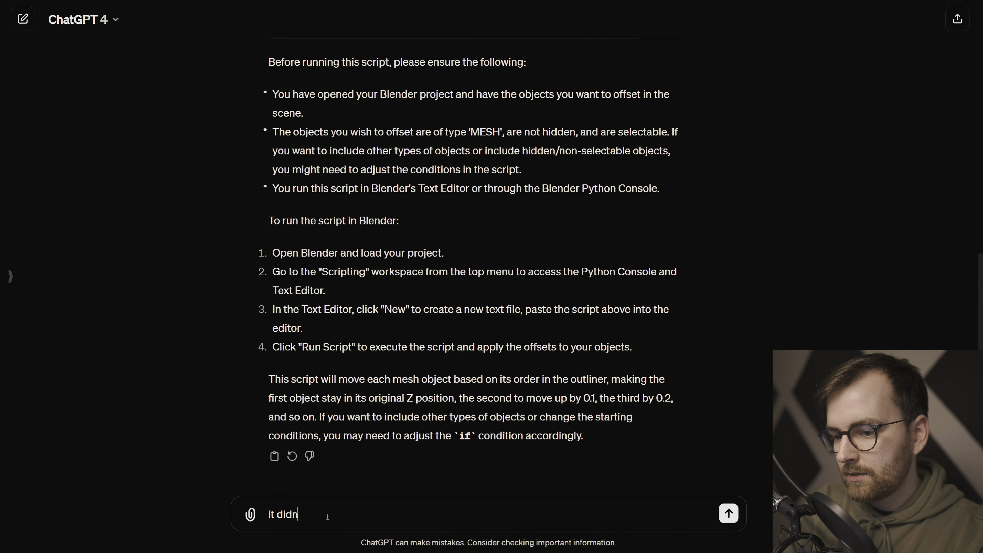
pyautogui.click(728, 514)
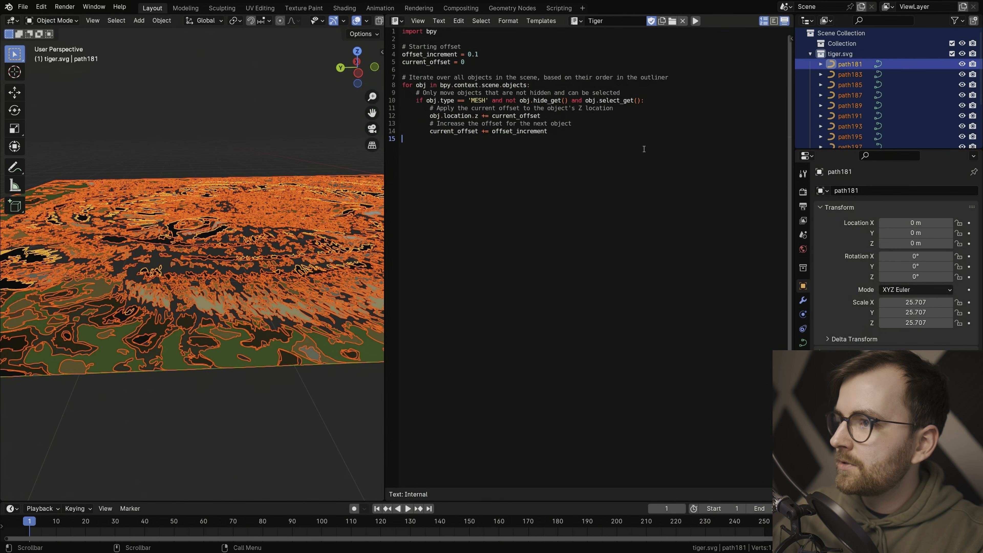
pyautogui.click(695, 21)
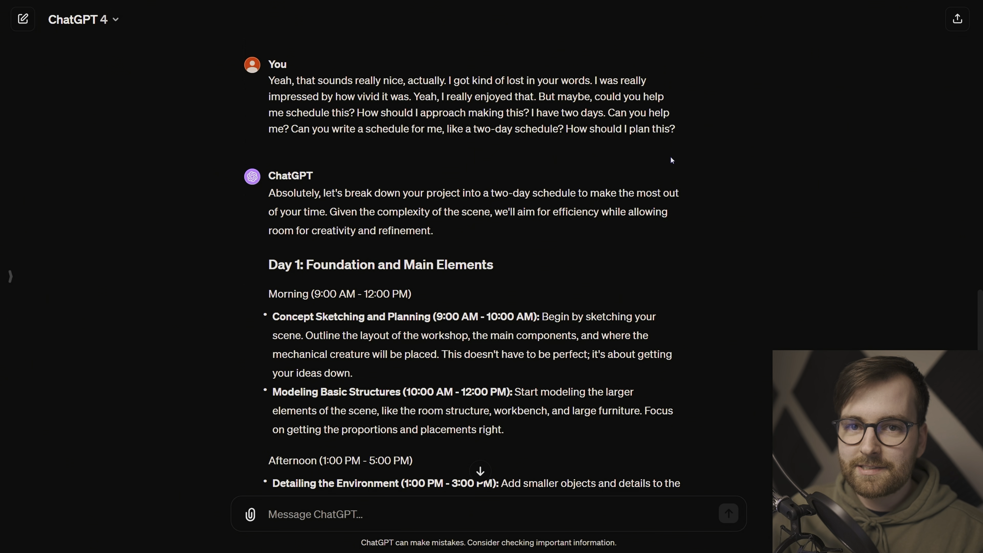
# Scroll through ChatGPT's Day 1 and Day 2 schedule down to its closing advice
pyautogui.scroll(-3)
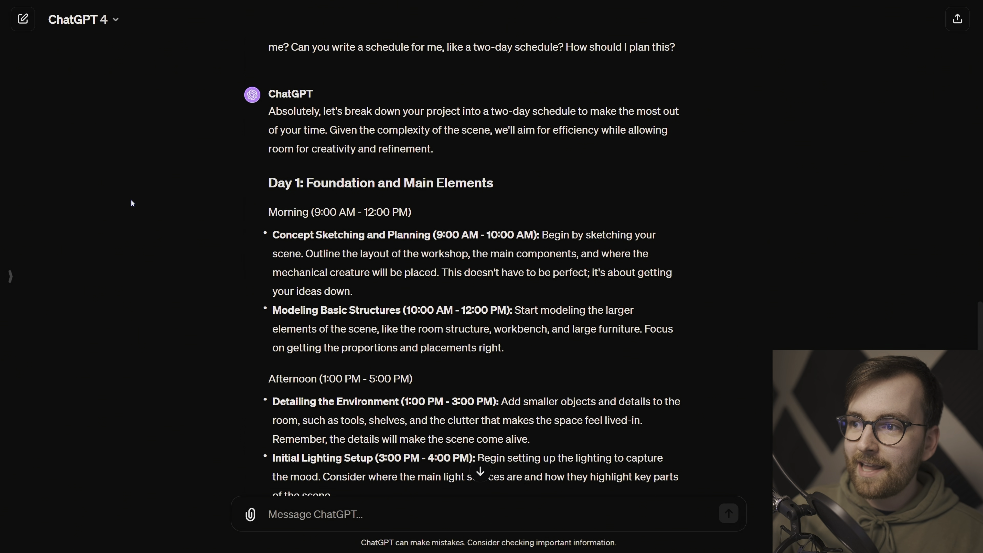
pyautogui.scroll(-3)
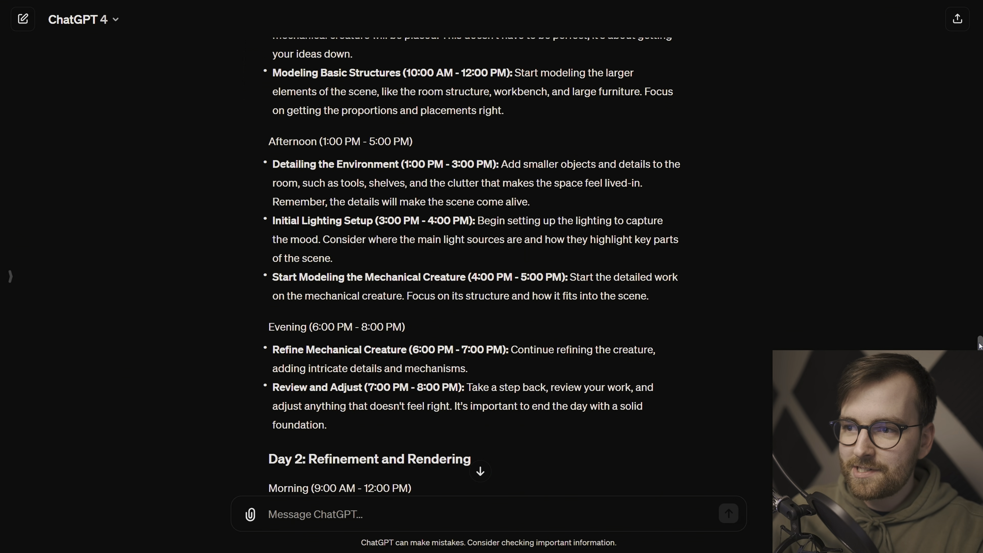
pyautogui.scroll(-3)
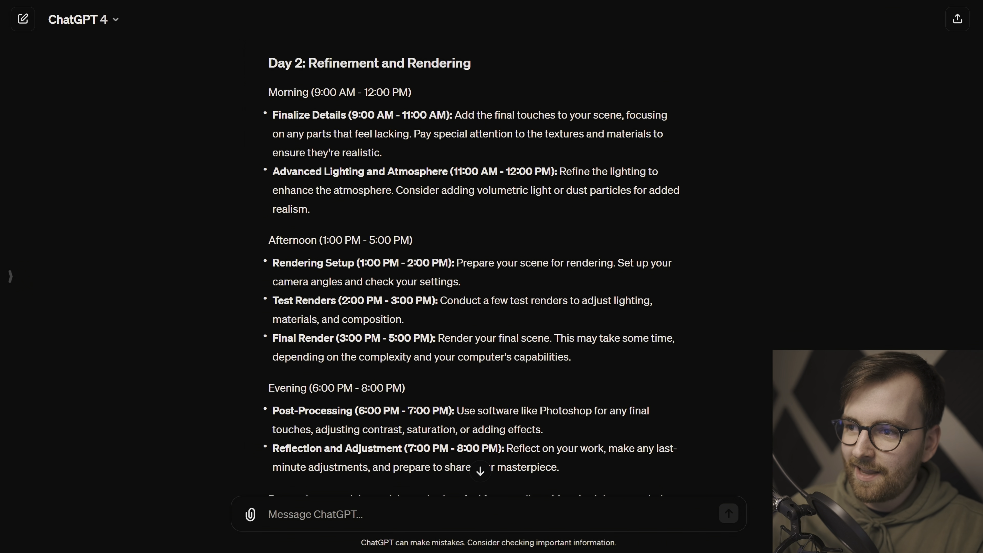
pyautogui.scroll(-3)
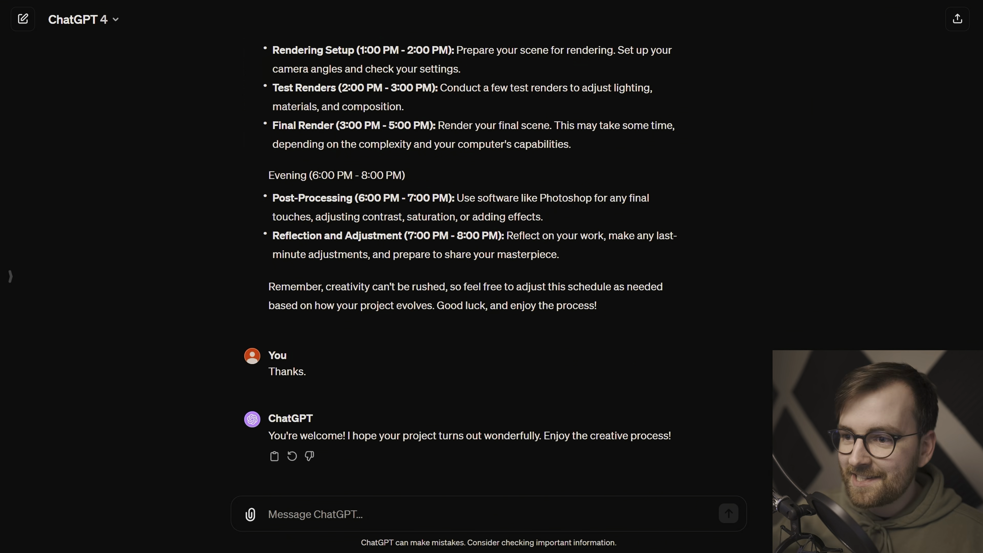
pyautogui.moveTo(866, 261)
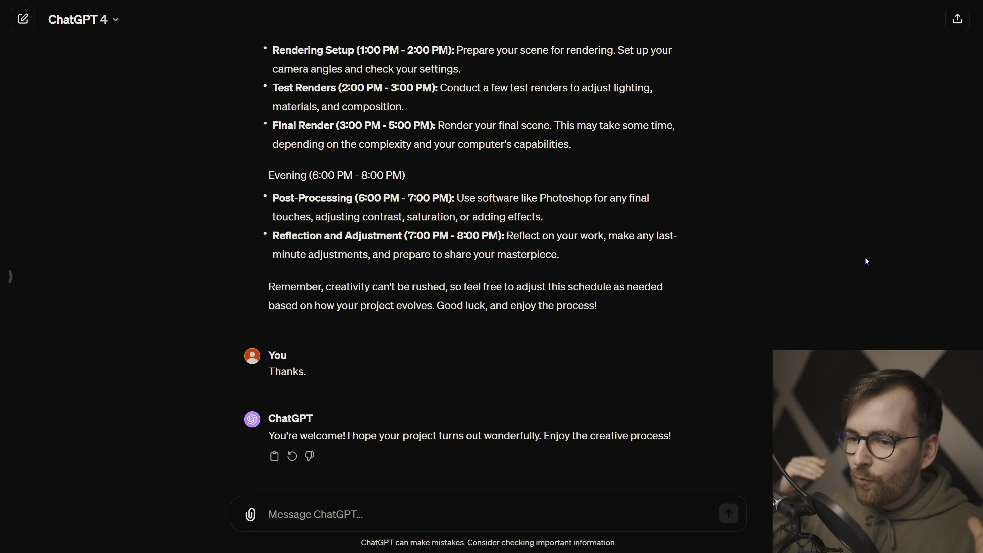